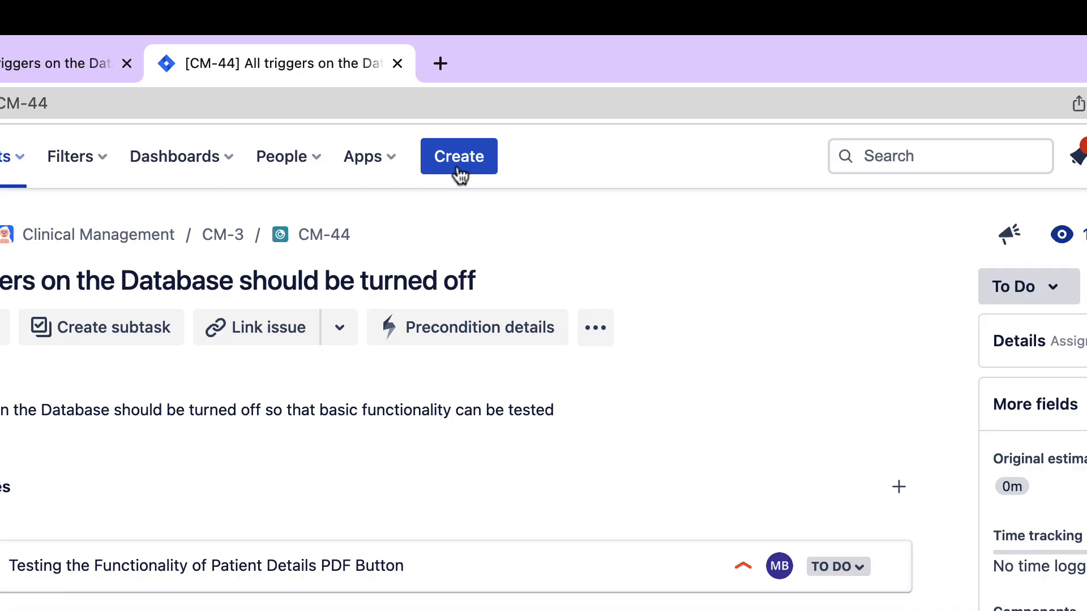
# Begin a new Clinical Management issue with issue type Test Execution.
pyautogui.click(458, 156)
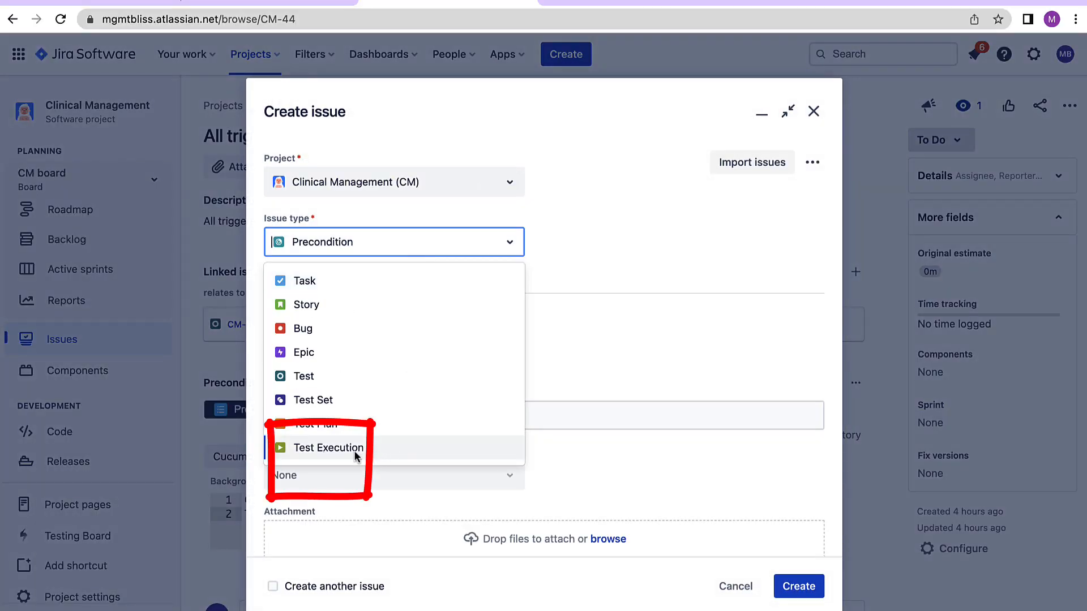
pyautogui.click(327, 448)
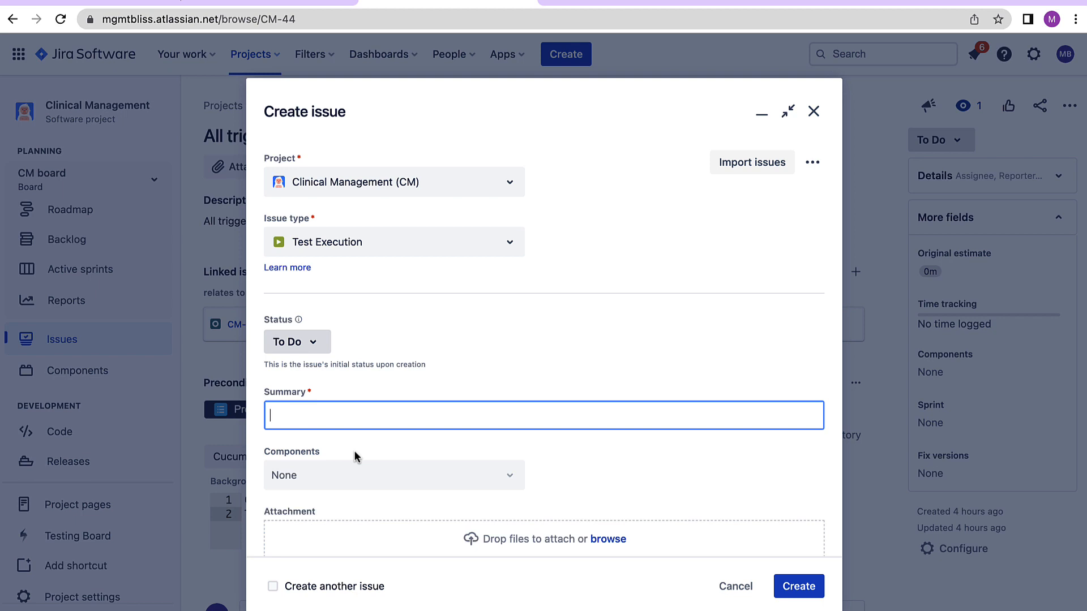
# Enter the Conditions and Allergies test execution summary and its description.
pyautogui.click(296, 338)
pyautogui.write('Test Execution for Conditions and Allergies')
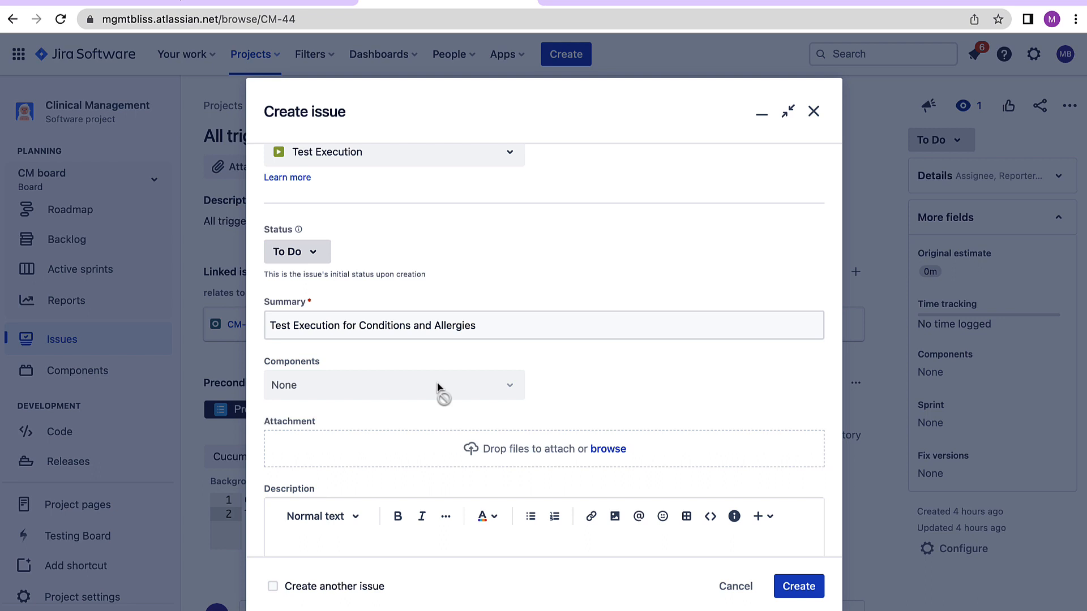
pyautogui.scroll(-3)
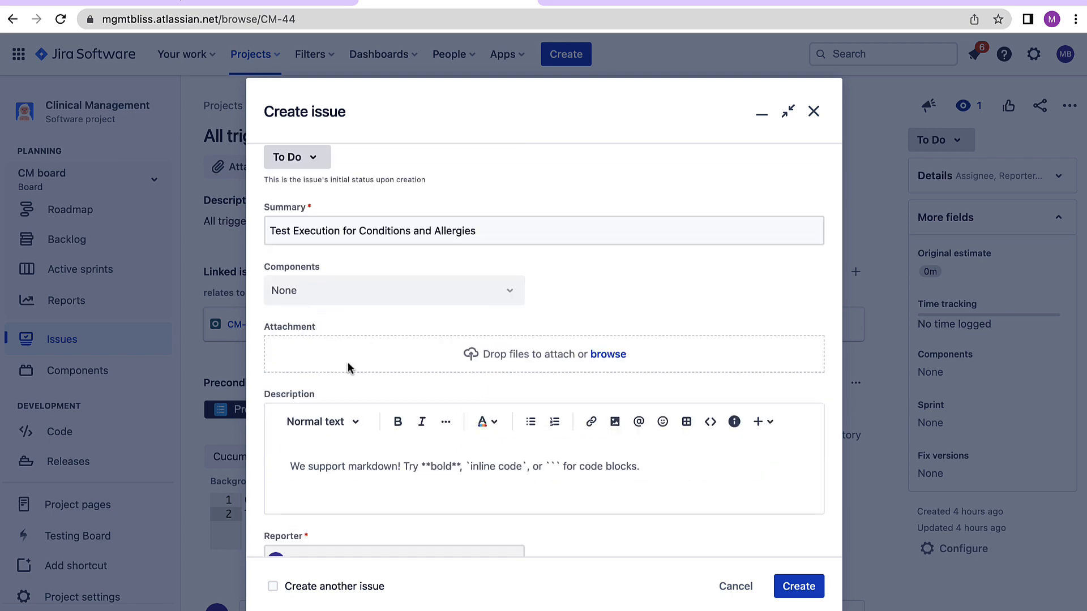
pyautogui.scroll(-3)
pyautogui.write('Test Execution for Conditions and Allergies on the Patients and ensure that medication is correct.')
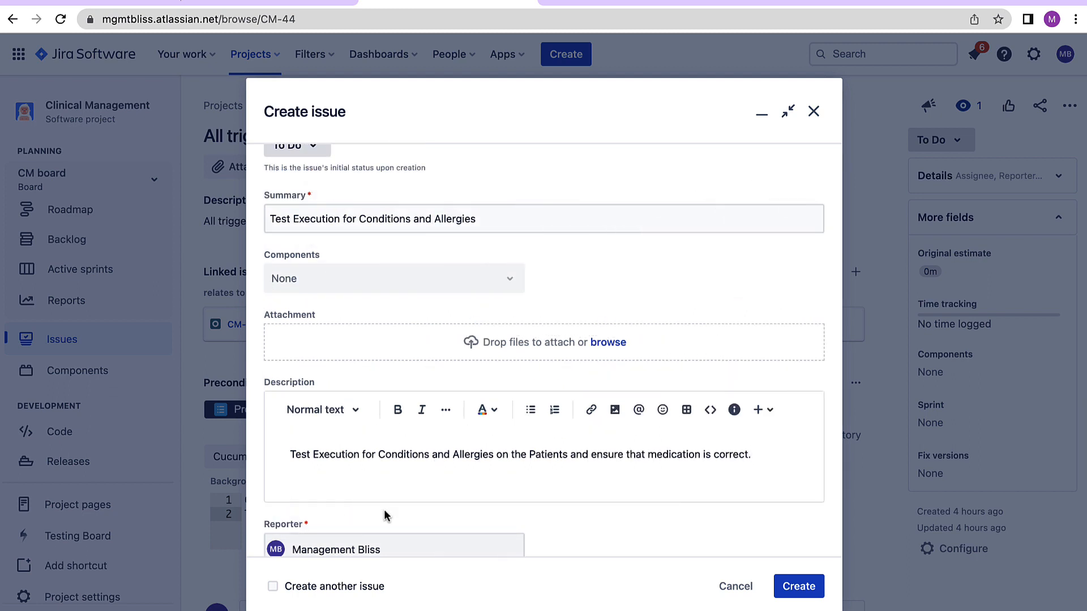
pyautogui.scroll(-3)
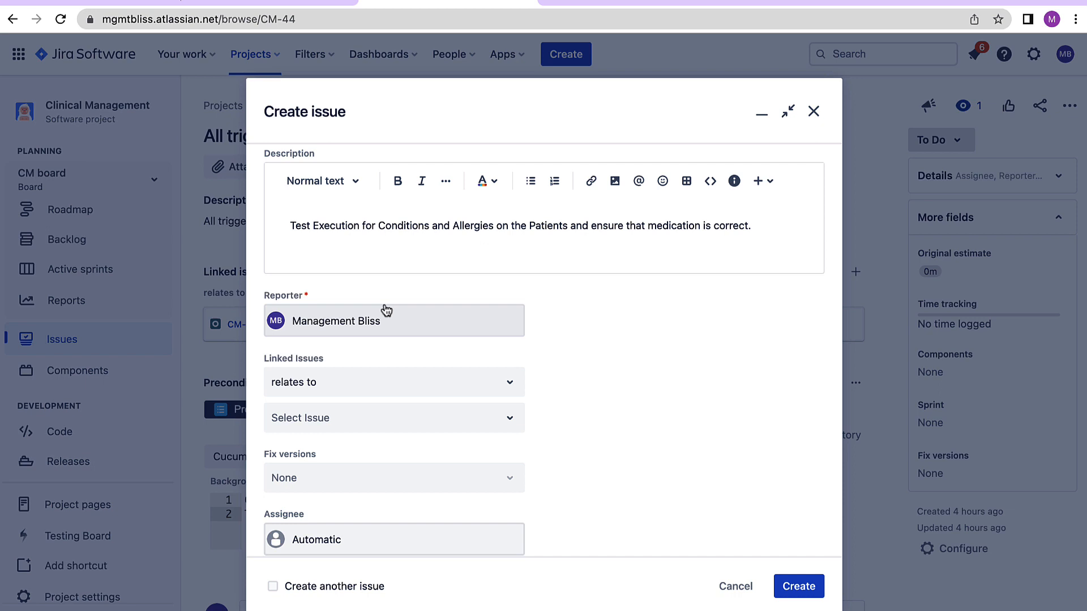
pyautogui.scroll(-3)
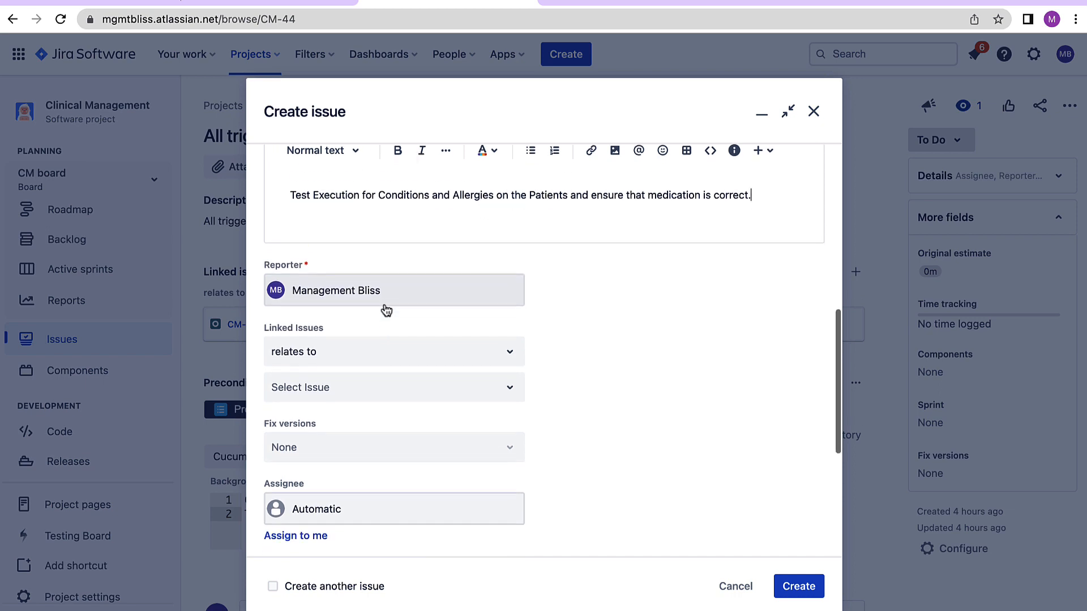
pyautogui.scroll(-3)
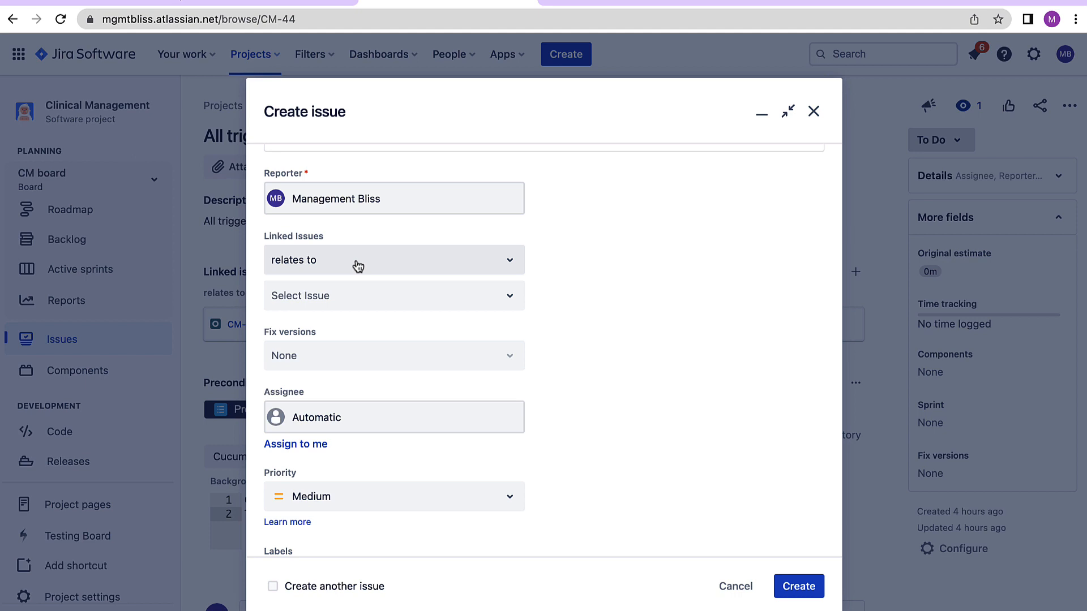
pyautogui.scroll(-3)
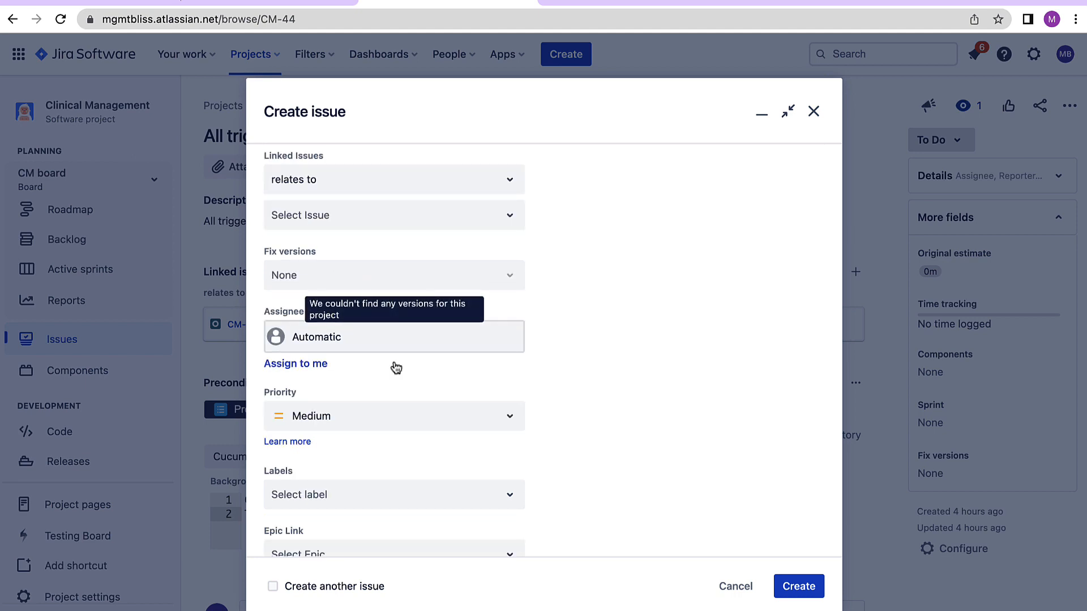
# Assign the issue to yourself, link the Paramedical Department epic, and create it as CM-45.
pyautogui.click(296, 363)
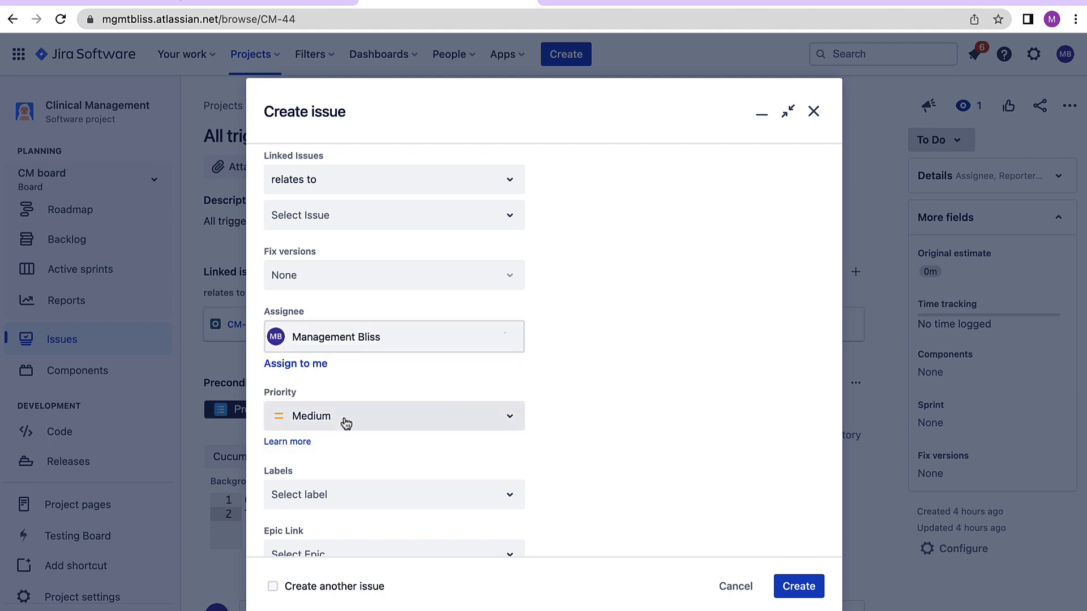
pyautogui.scroll(-3)
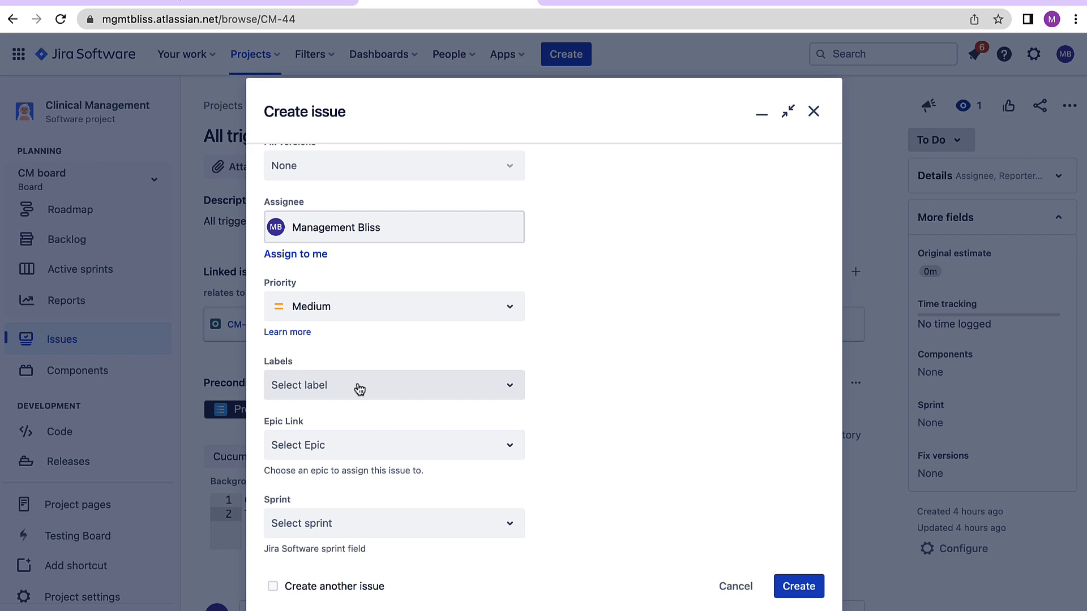
pyautogui.click(394, 446)
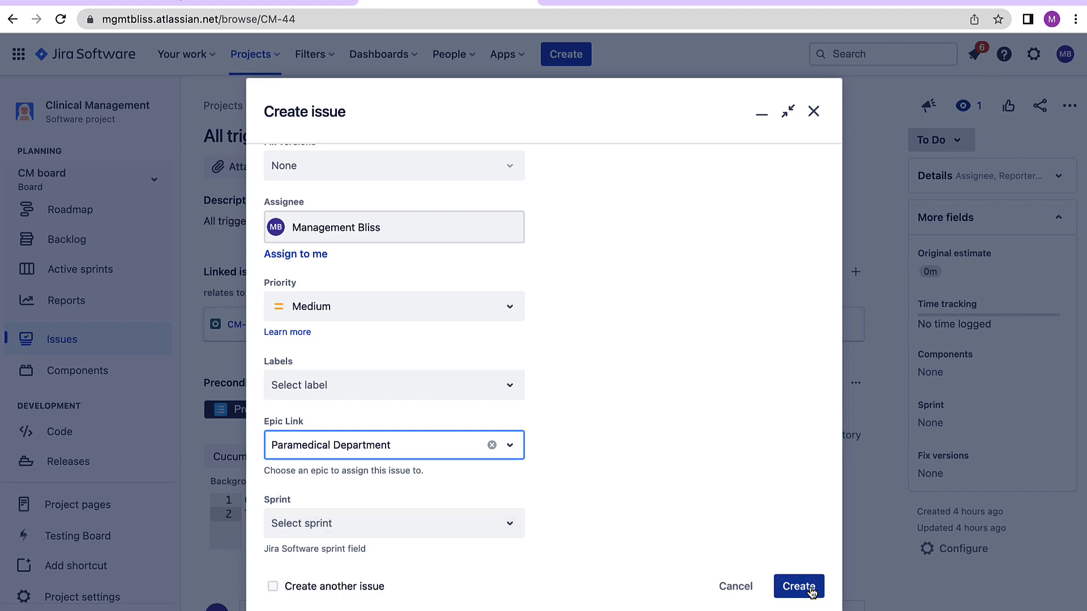
pyautogui.click(799, 586)
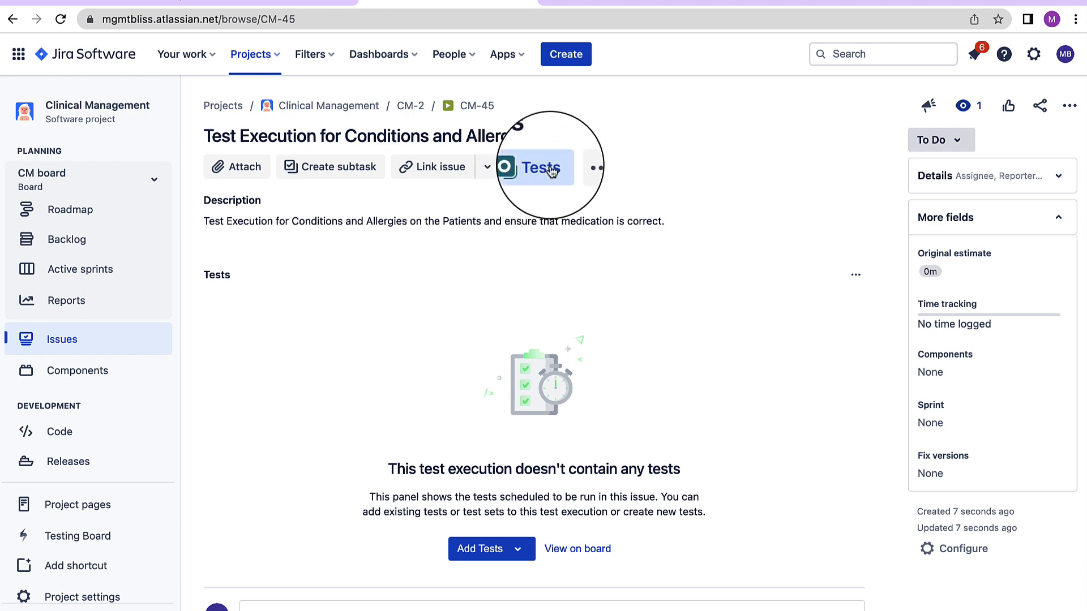
# Reach CM-45's Tests panel, which reports the execution contains no tests yet.
pyautogui.scroll(-3)
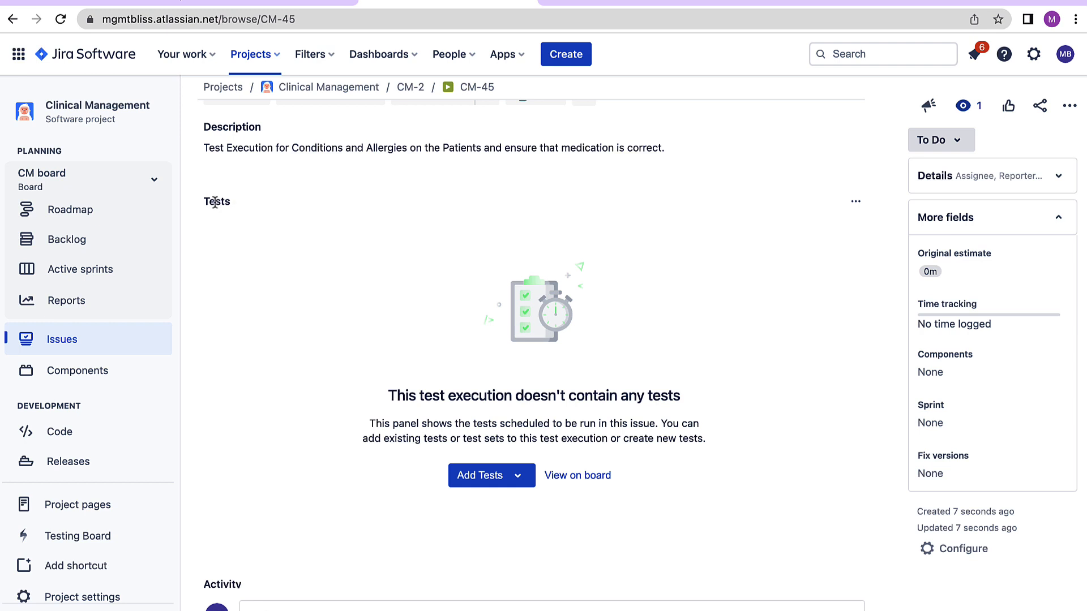
pyautogui.doubleClick(217, 201)
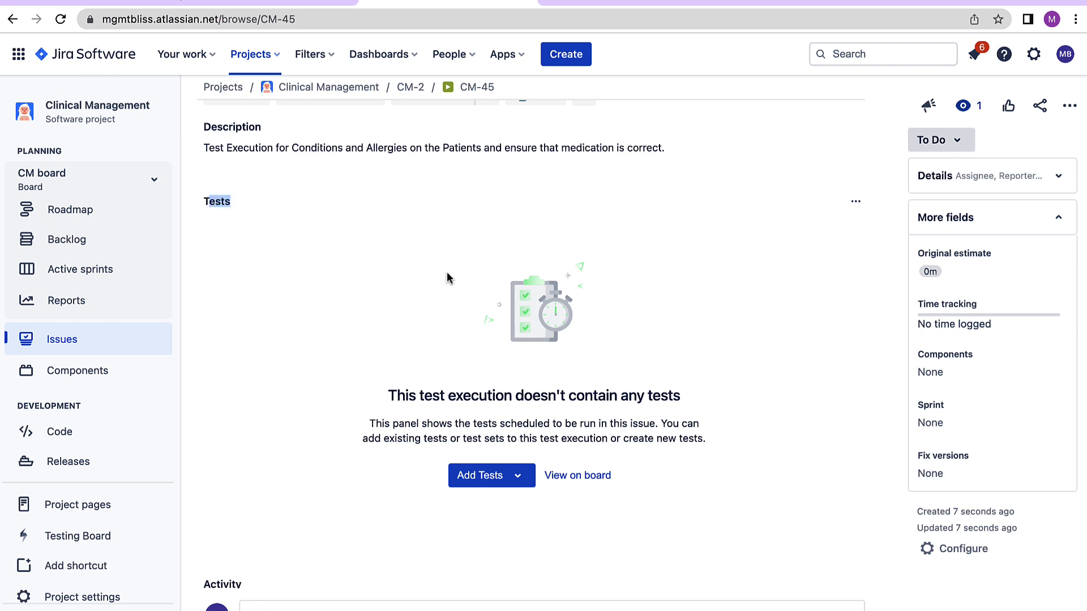
pyautogui.moveTo(266, 248)
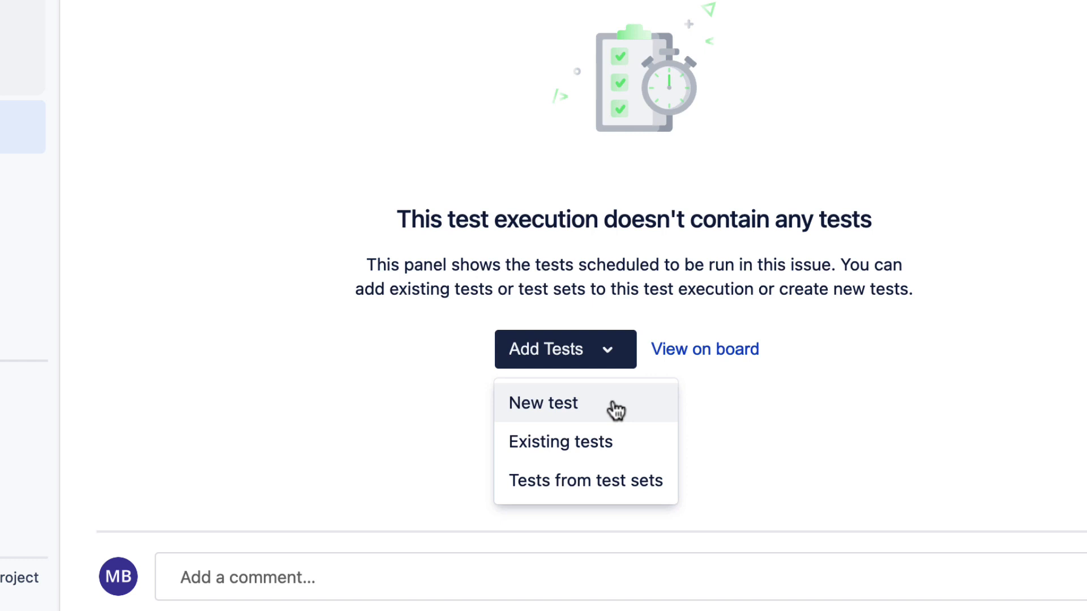
pyautogui.moveTo(601, 443)
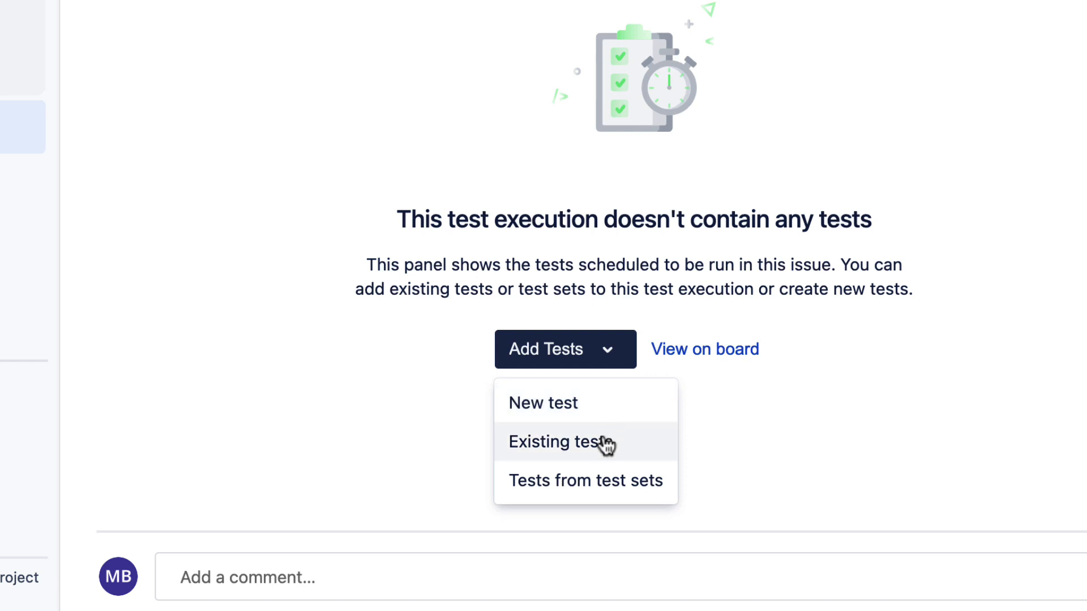
pyautogui.moveTo(631, 493)
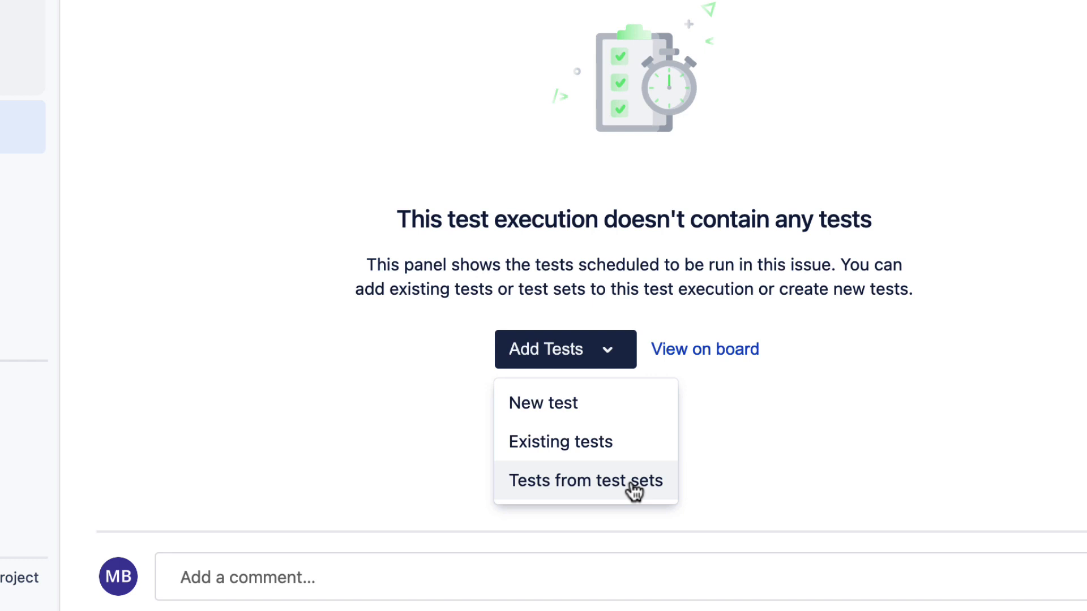
pyautogui.moveTo(614, 507)
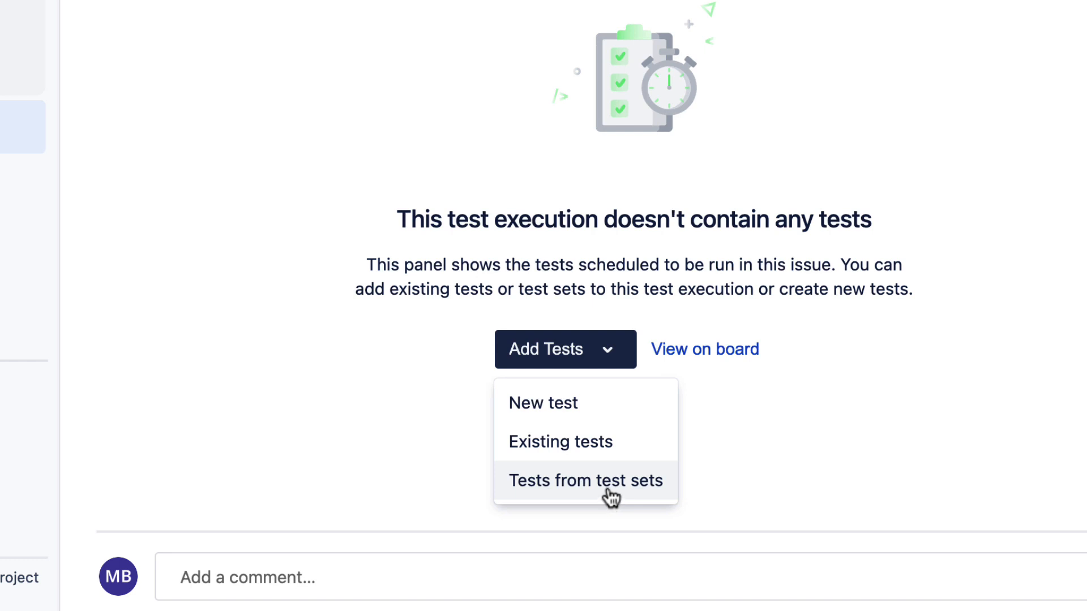
# In CM-45's Add Tests dialog, review the Search filters and switch to the JQL query search.
pyautogui.click(586, 480)
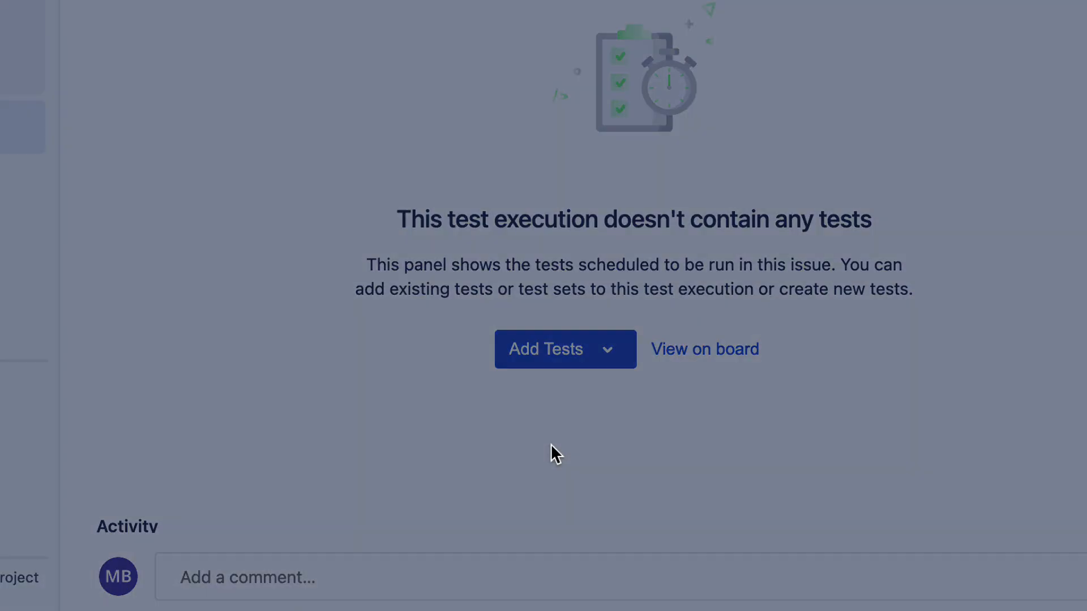
pyautogui.click(546, 349)
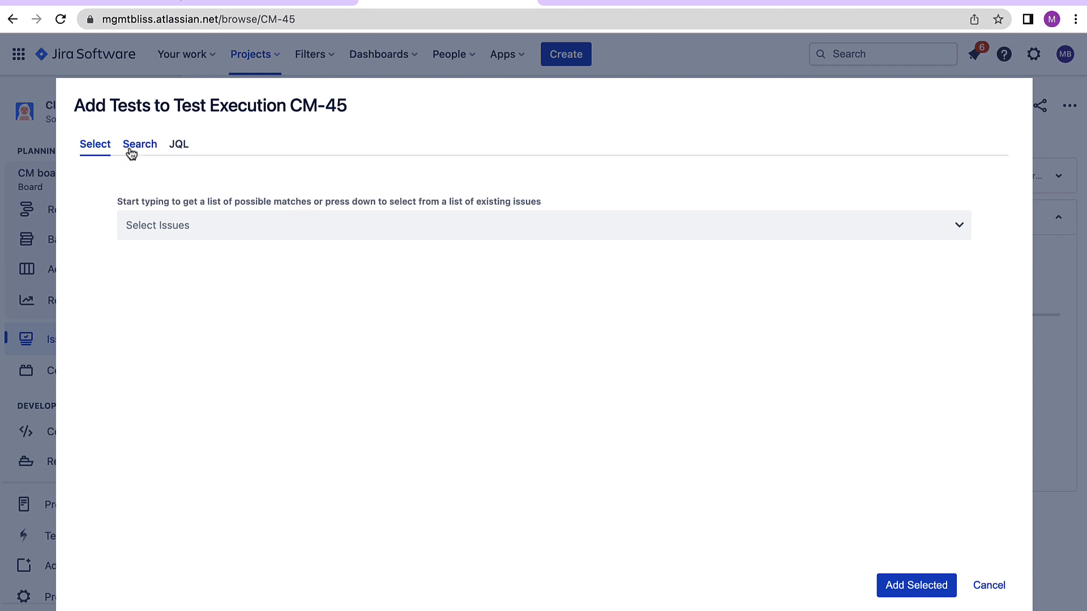
pyautogui.moveTo(197, 213)
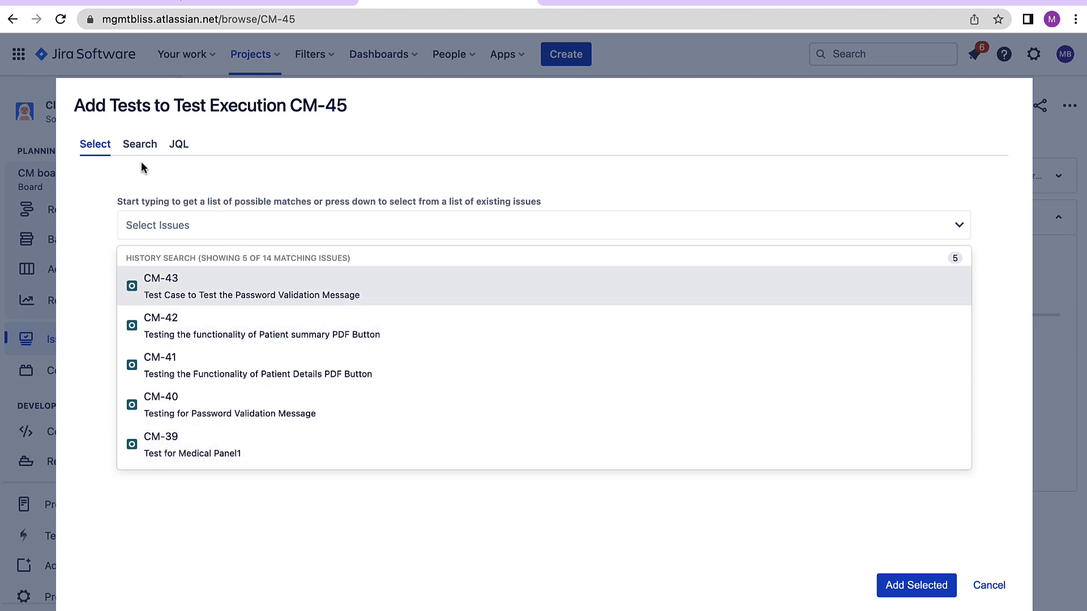
pyautogui.click(139, 145)
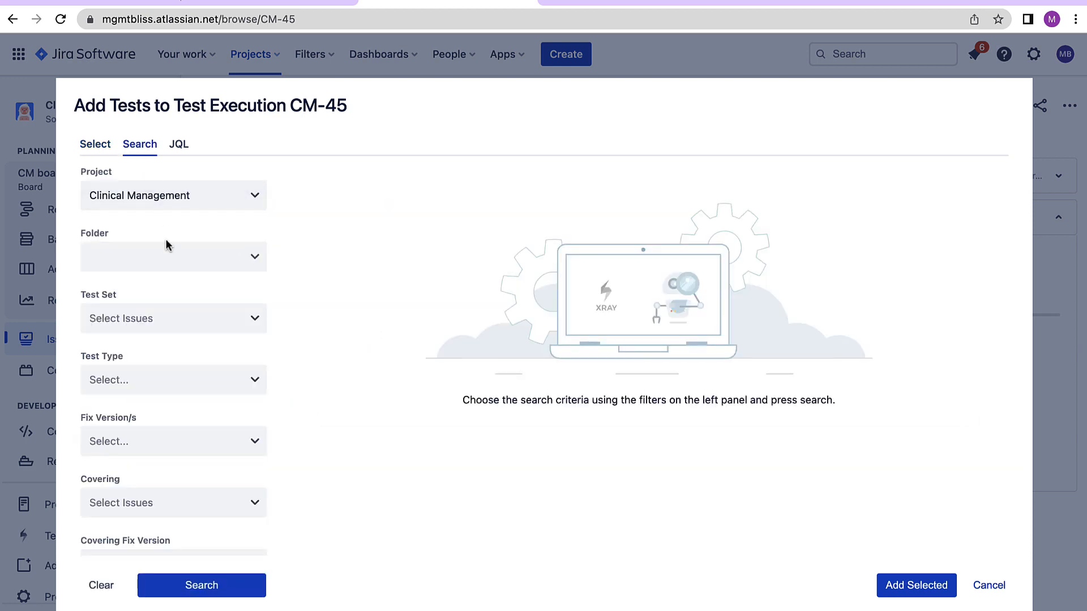
pyautogui.scroll(-3)
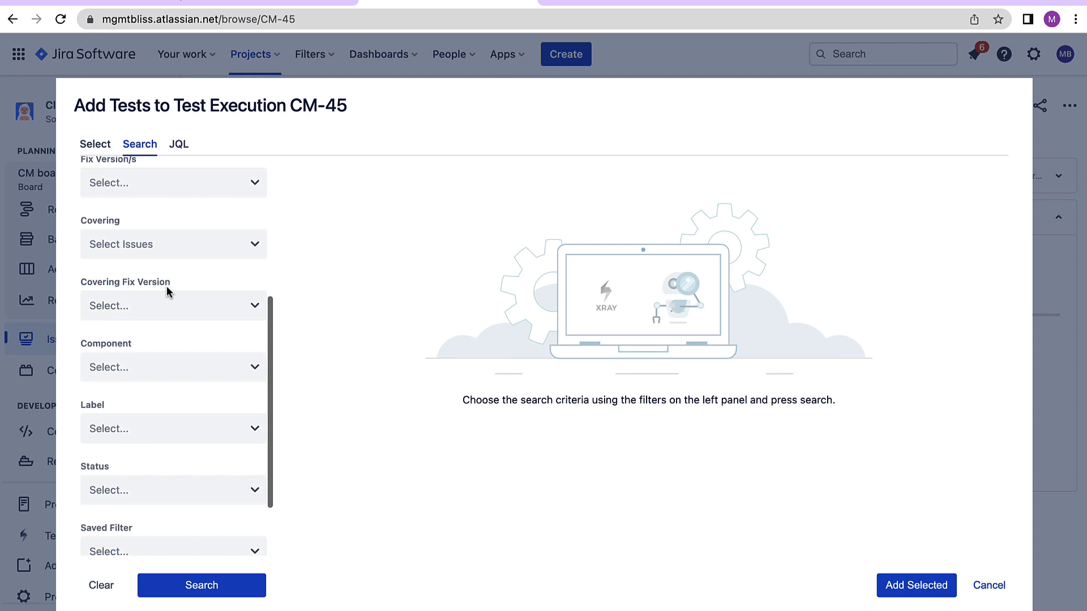
pyautogui.click(179, 144)
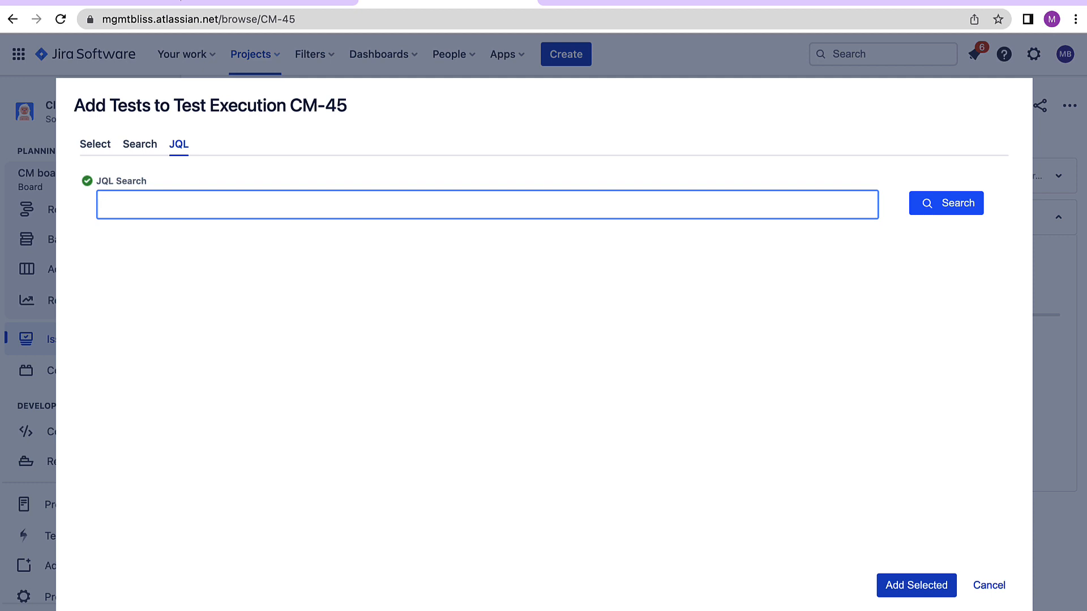
# Search 'issuetype = TEST' and add test CM-41 to Test Execution CM-45.
pyautogui.write('issuetype =')
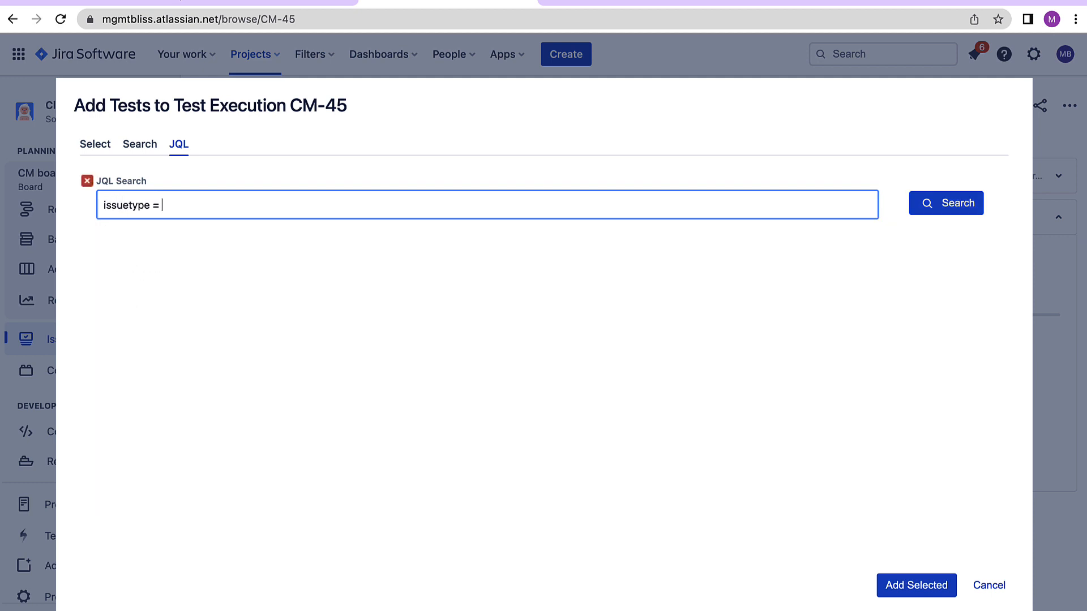
pyautogui.write('TEST')
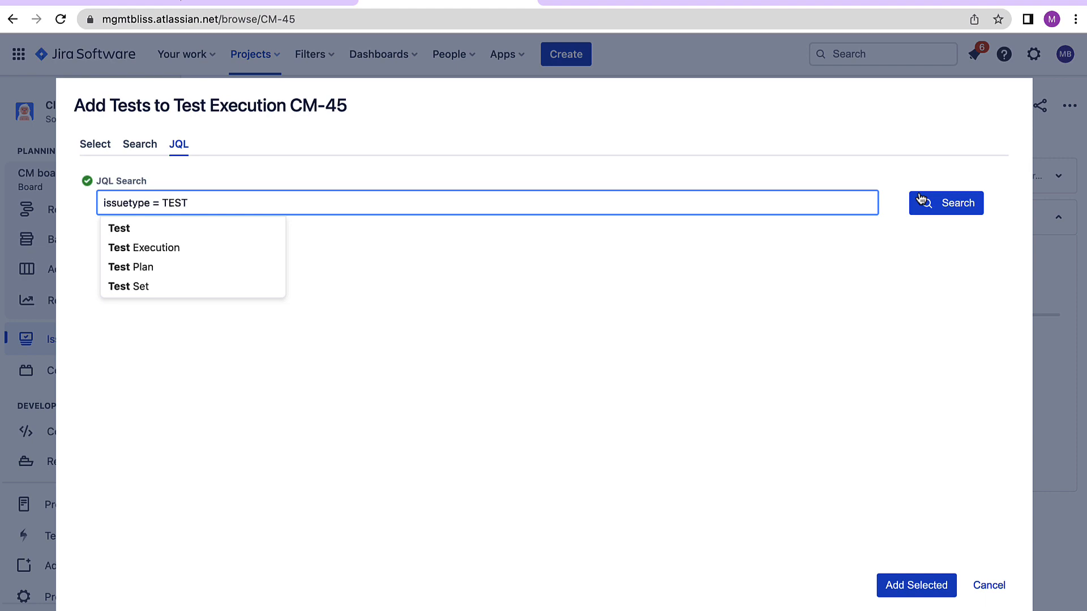
pyautogui.click(945, 203)
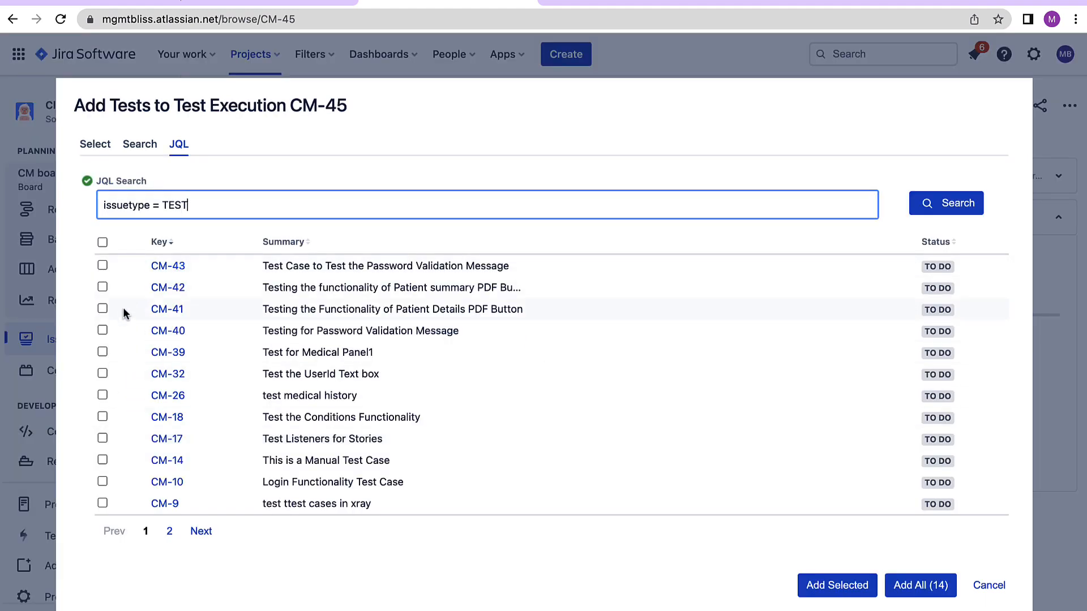
pyautogui.moveTo(105, 385)
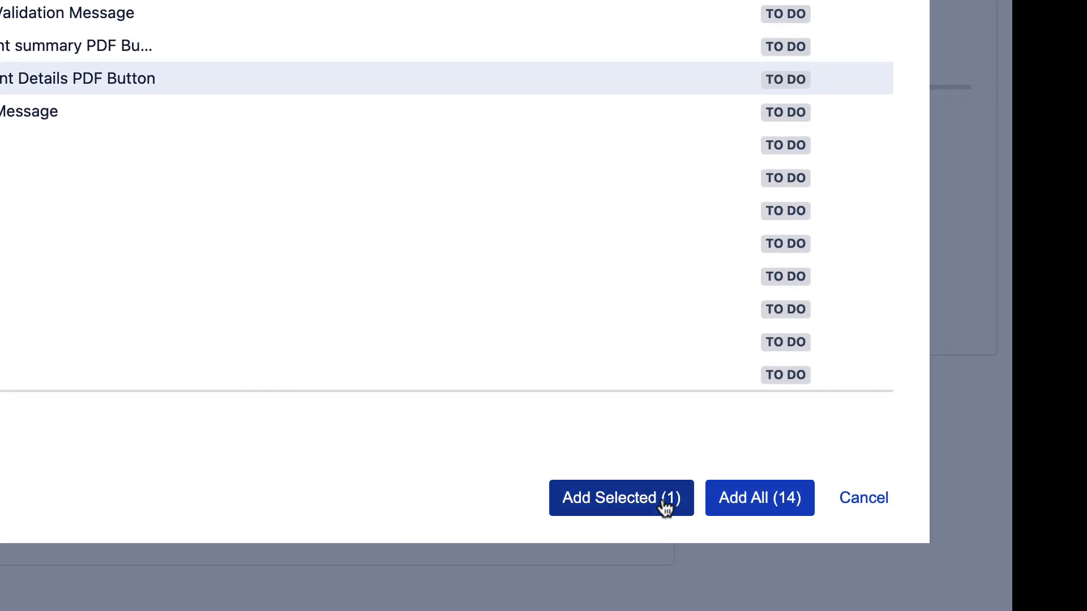
pyautogui.click(621, 498)
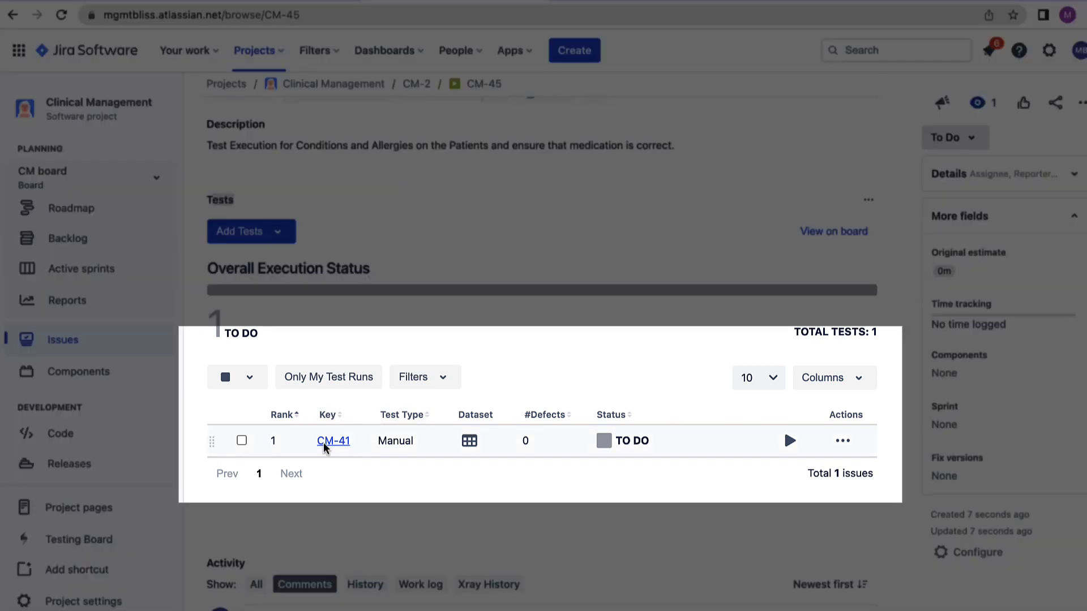
pyautogui.moveTo(315, 432)
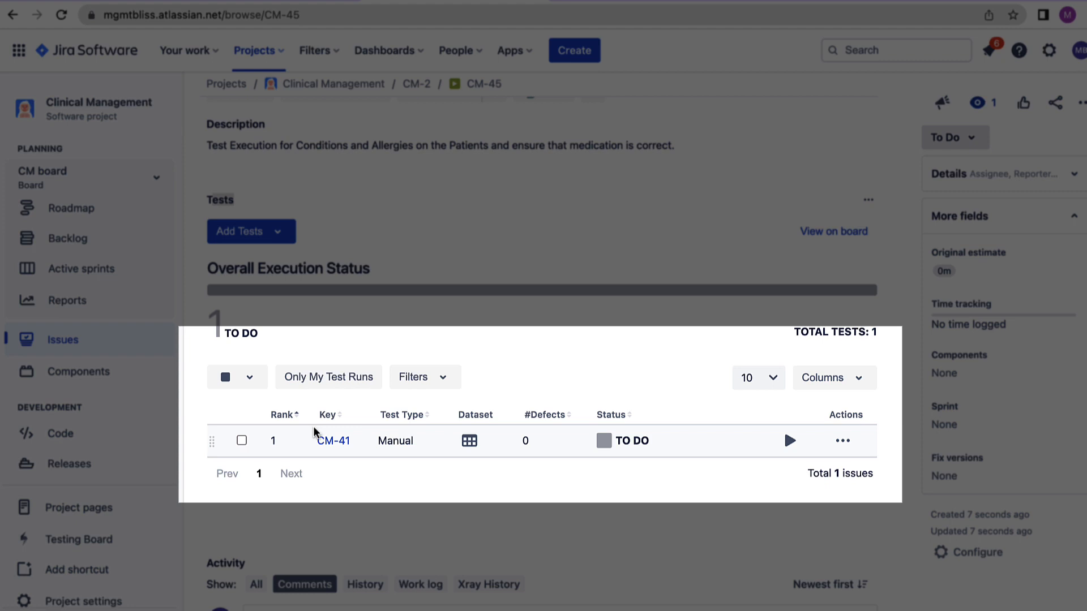
pyautogui.moveTo(394, 430)
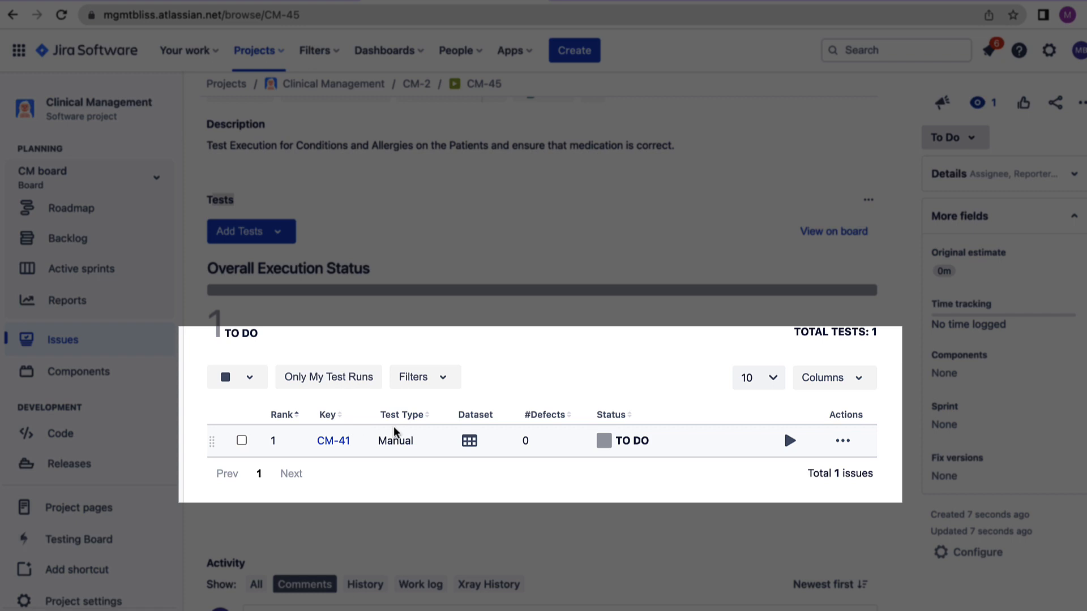
pyautogui.moveTo(470, 433)
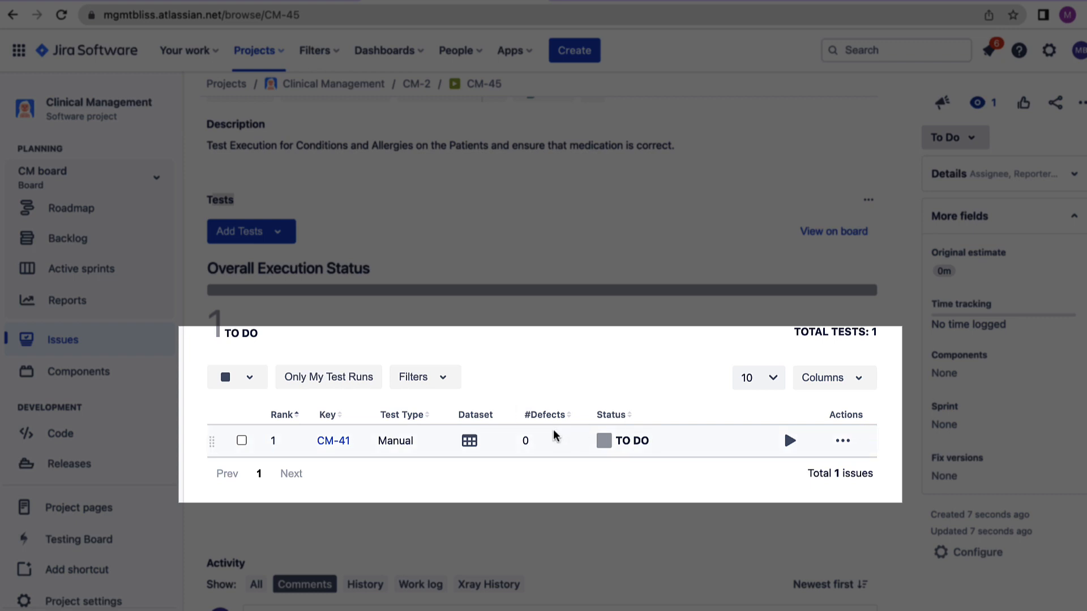
pyautogui.moveTo(808, 421)
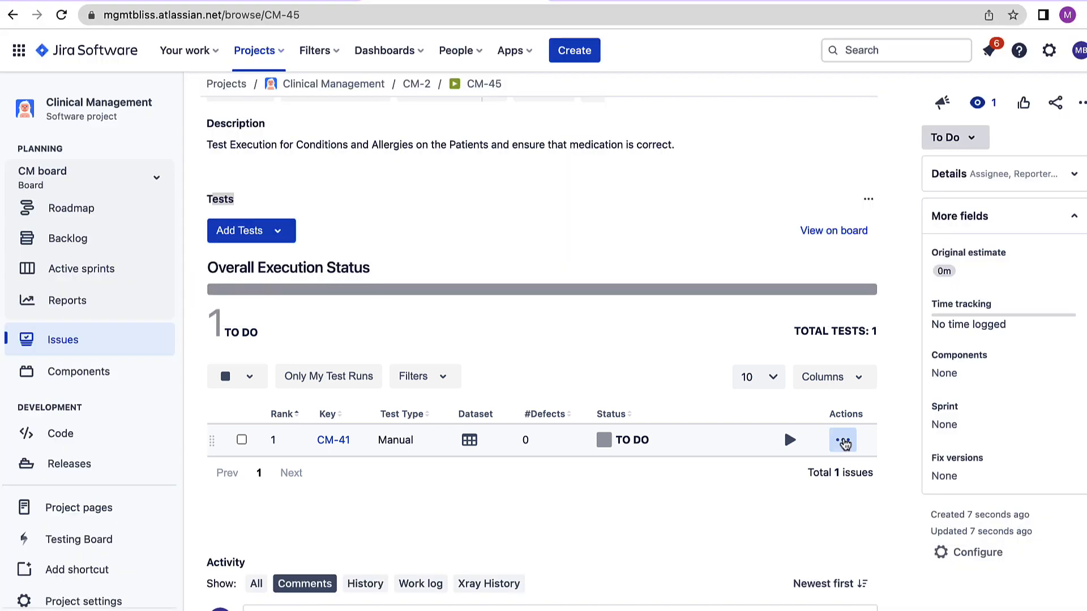
pyautogui.click(842, 440)
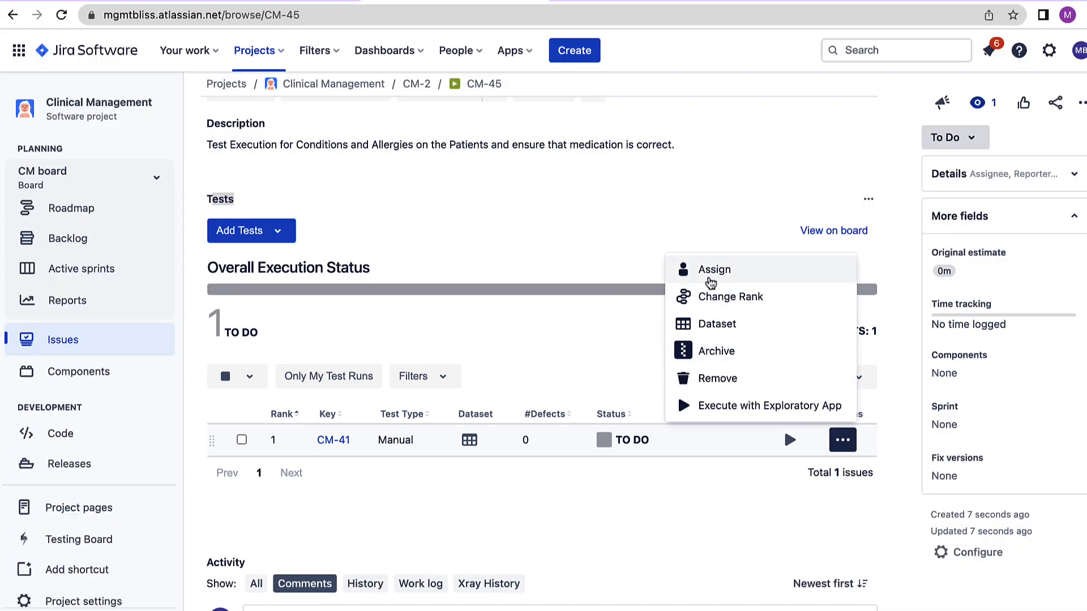
pyautogui.moveTo(734, 306)
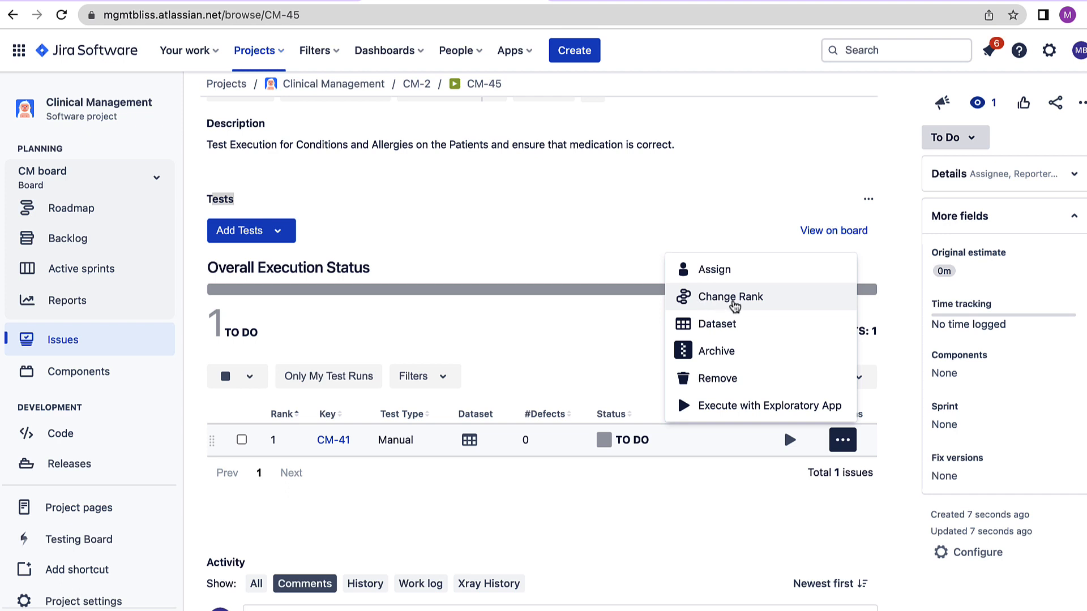
pyautogui.moveTo(713, 328)
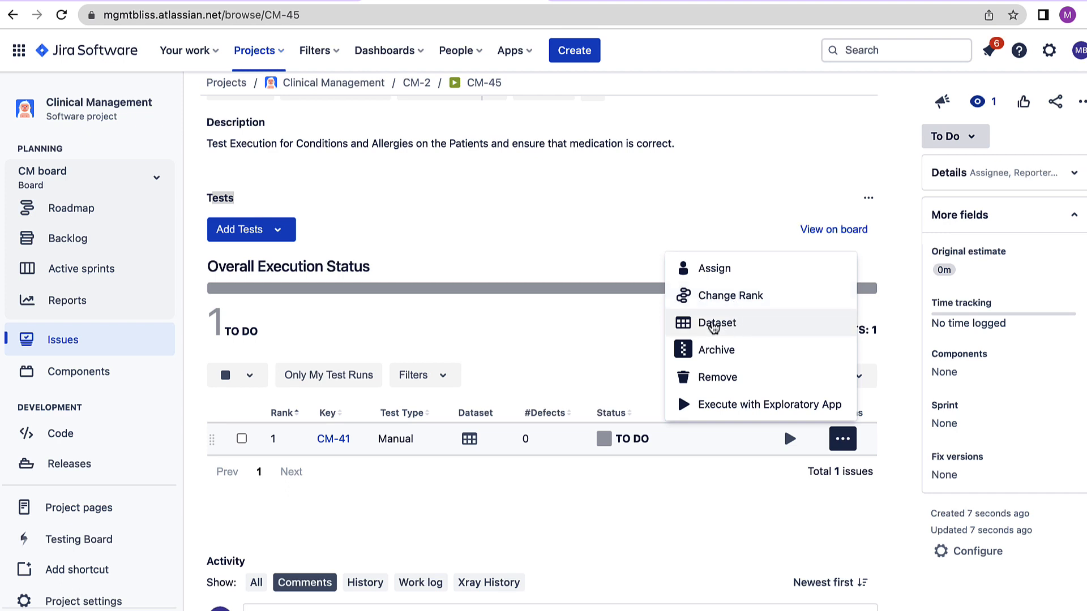
pyautogui.moveTo(729, 353)
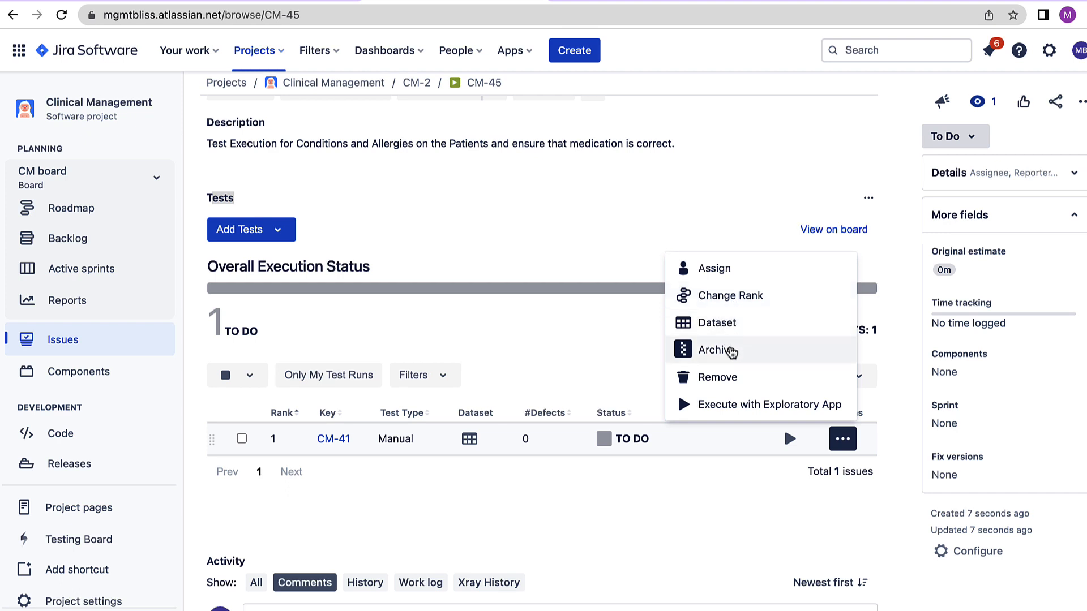
pyautogui.moveTo(741, 381)
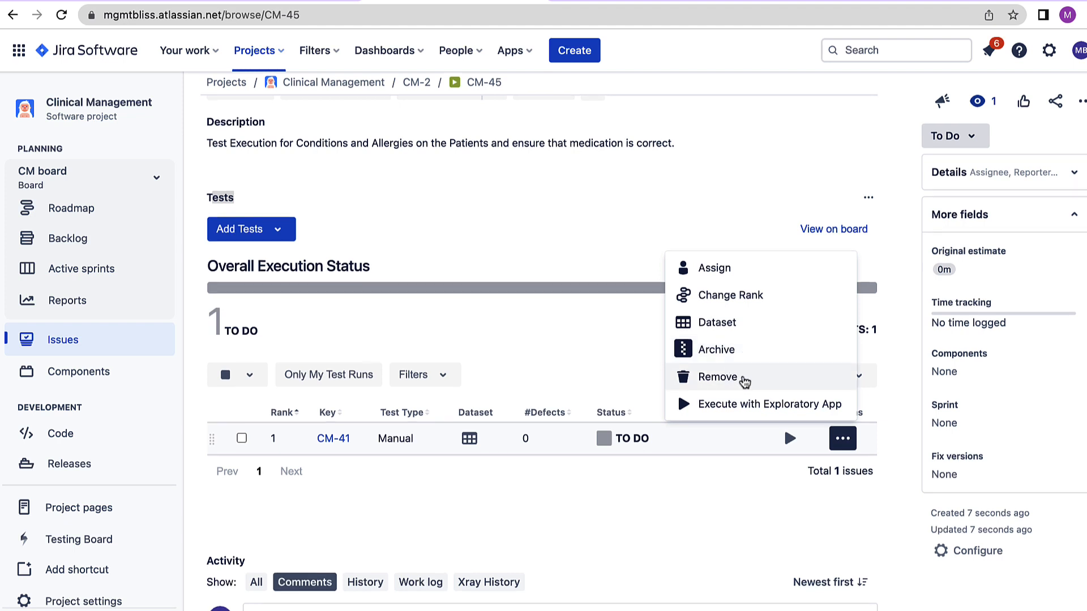
pyautogui.moveTo(812, 414)
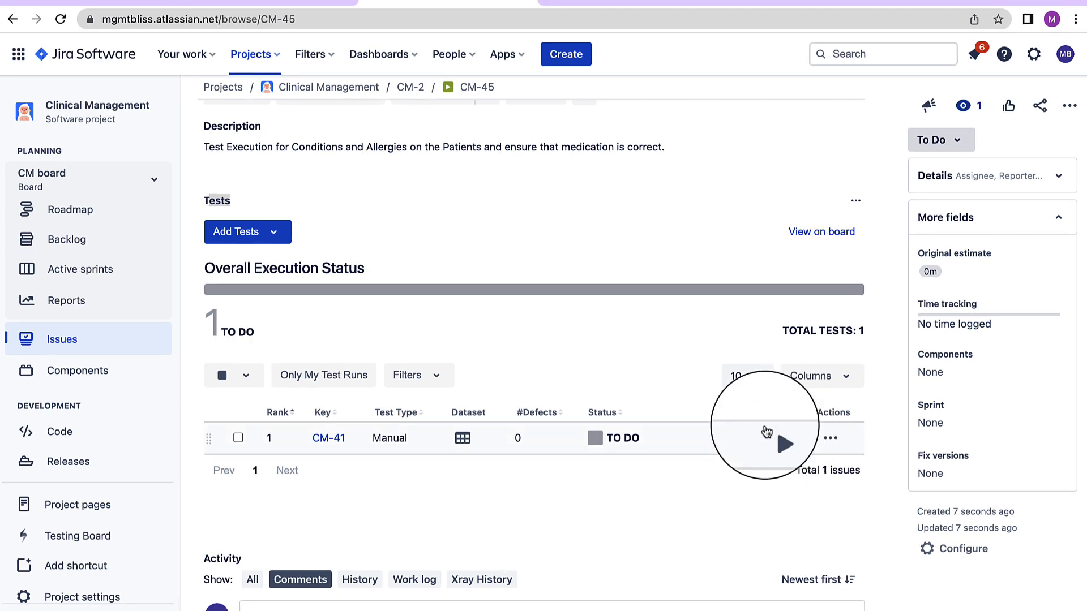
# Launch the execution run page for test CM-41 within CM-45, status To Do.
pyautogui.click(779, 439)
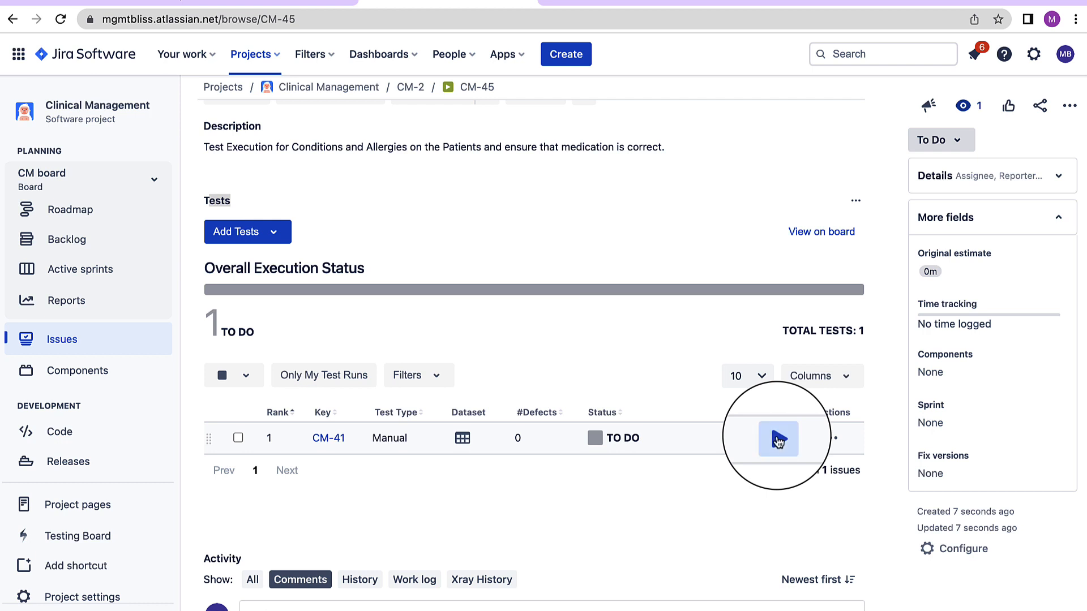
pyautogui.click(777, 439)
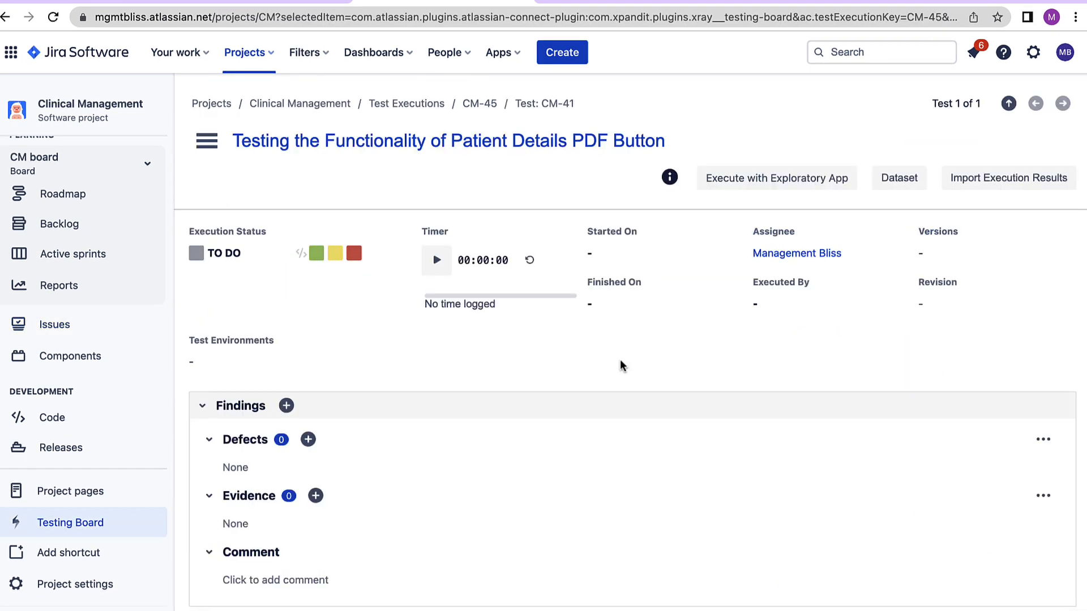
pyautogui.scroll(-3)
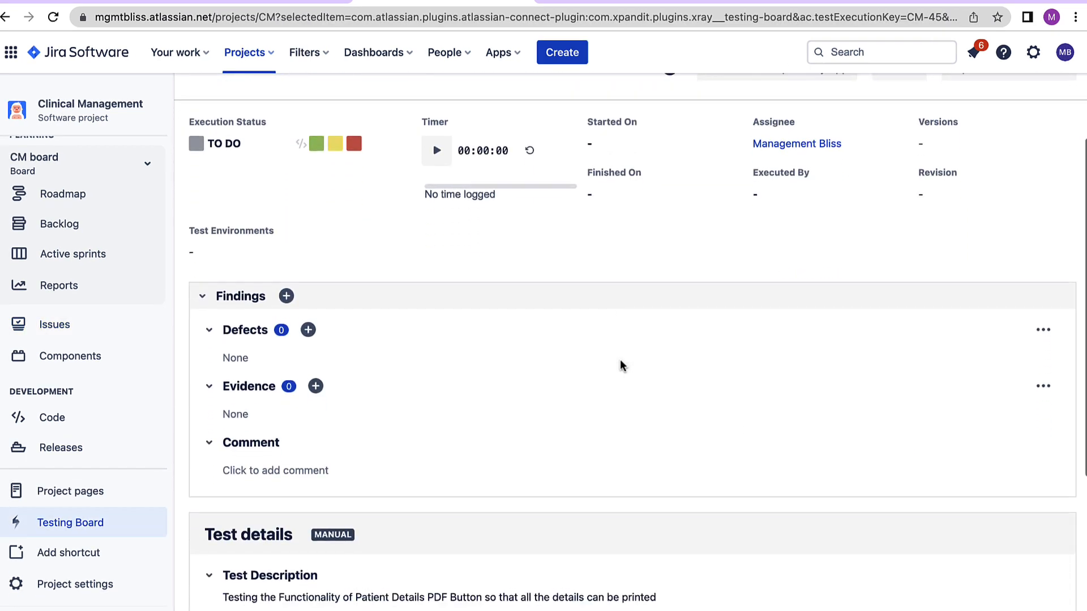
pyautogui.scroll(-3)
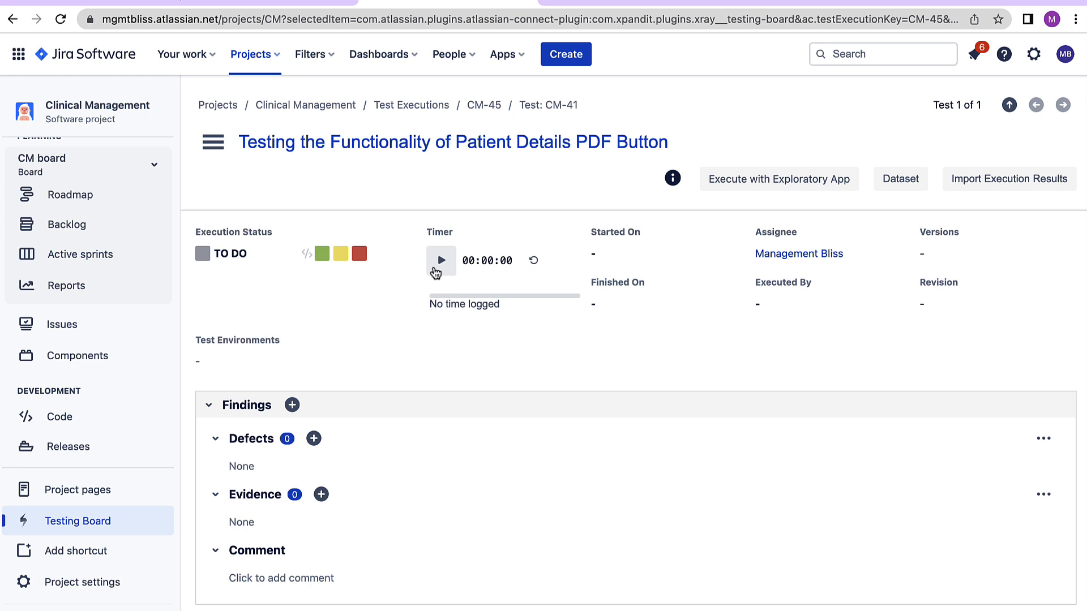
# Start the execution timer and bring up the overall Findings comment editor.
pyautogui.click(441, 260)
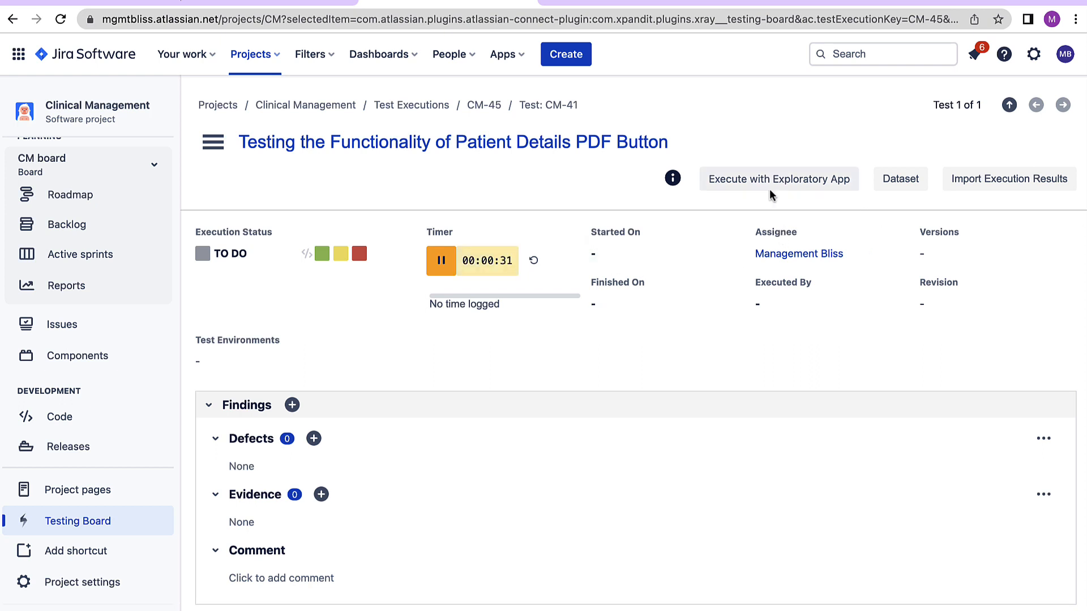
pyautogui.scroll(-3)
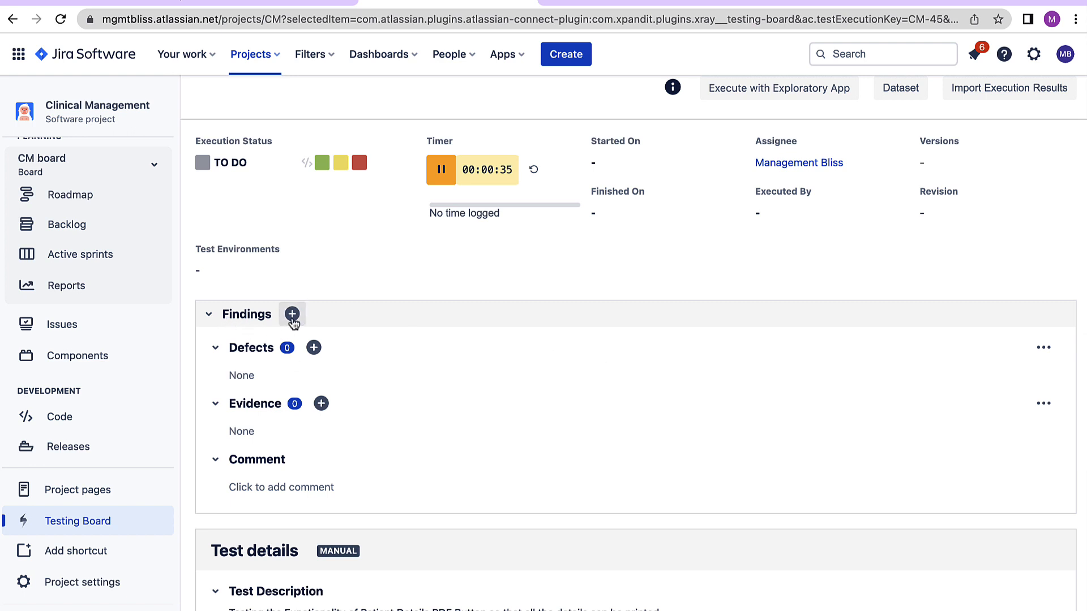
pyautogui.moveTo(469, 378)
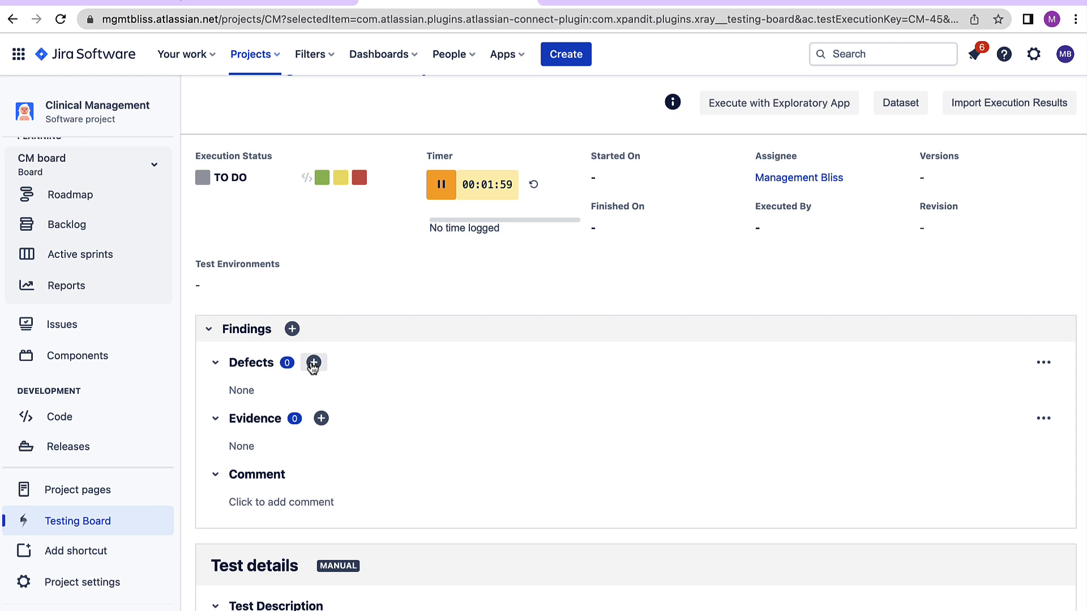
pyautogui.click(313, 362)
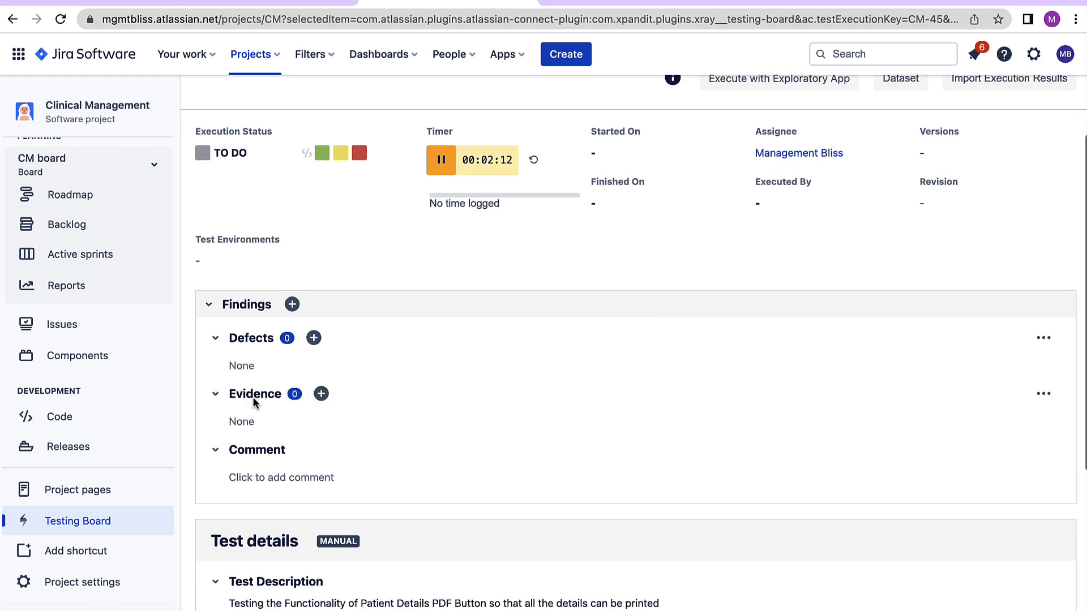
pyautogui.moveTo(269, 419)
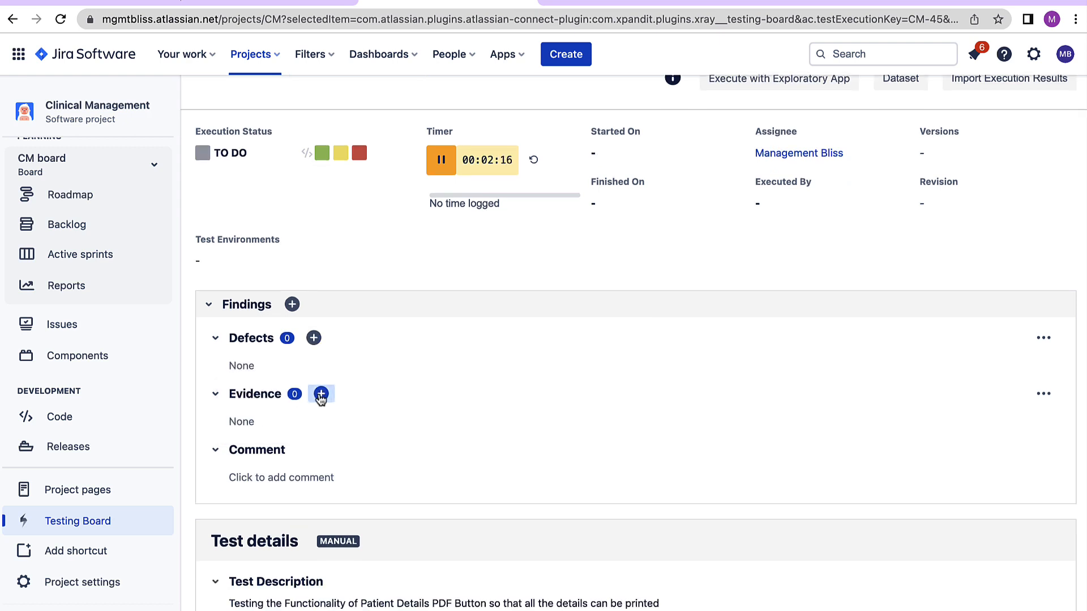
pyautogui.click(321, 394)
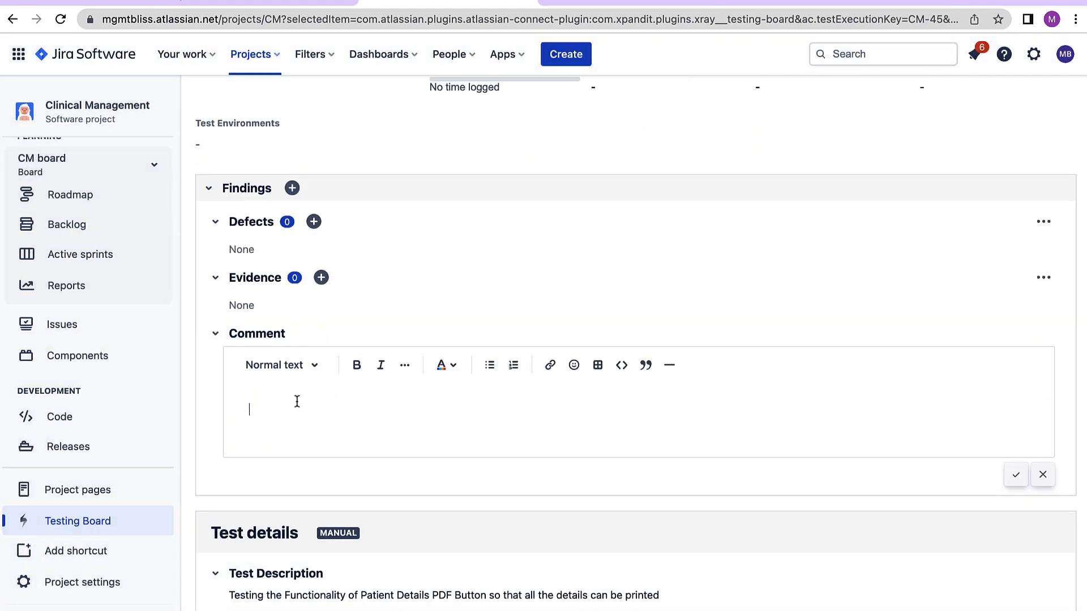
# Expand Iteration 1 to show its five test steps, all still To Do.
pyautogui.scroll(-3)
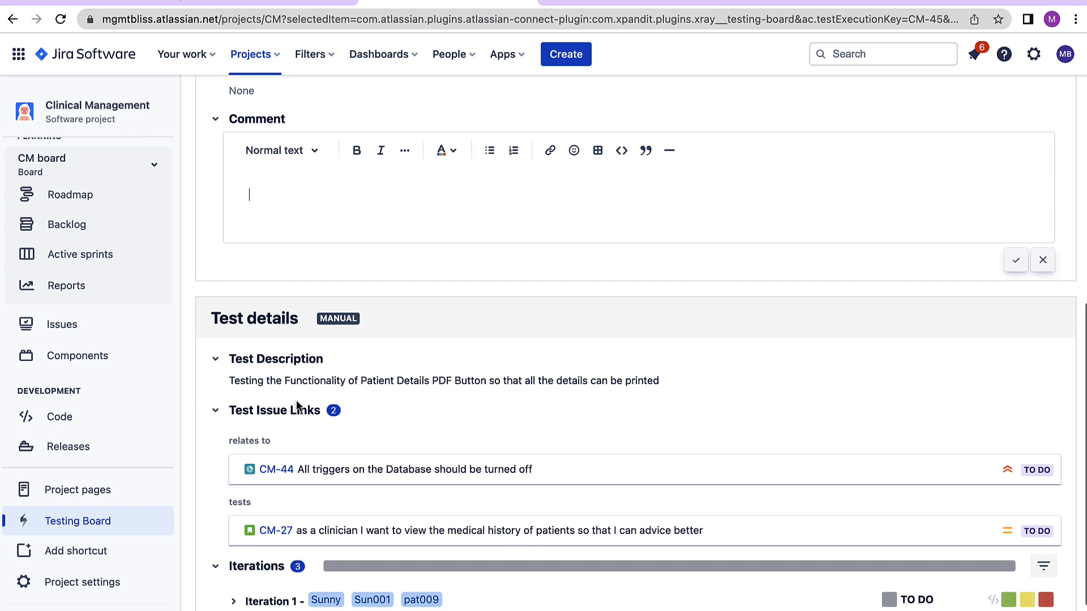
pyautogui.scroll(-3)
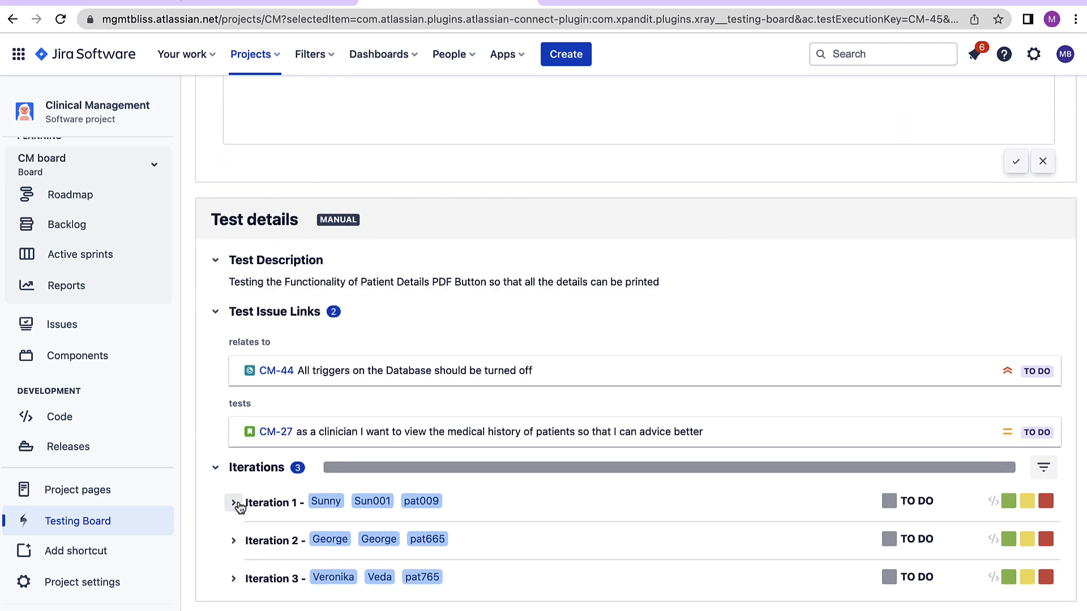
pyautogui.click(233, 503)
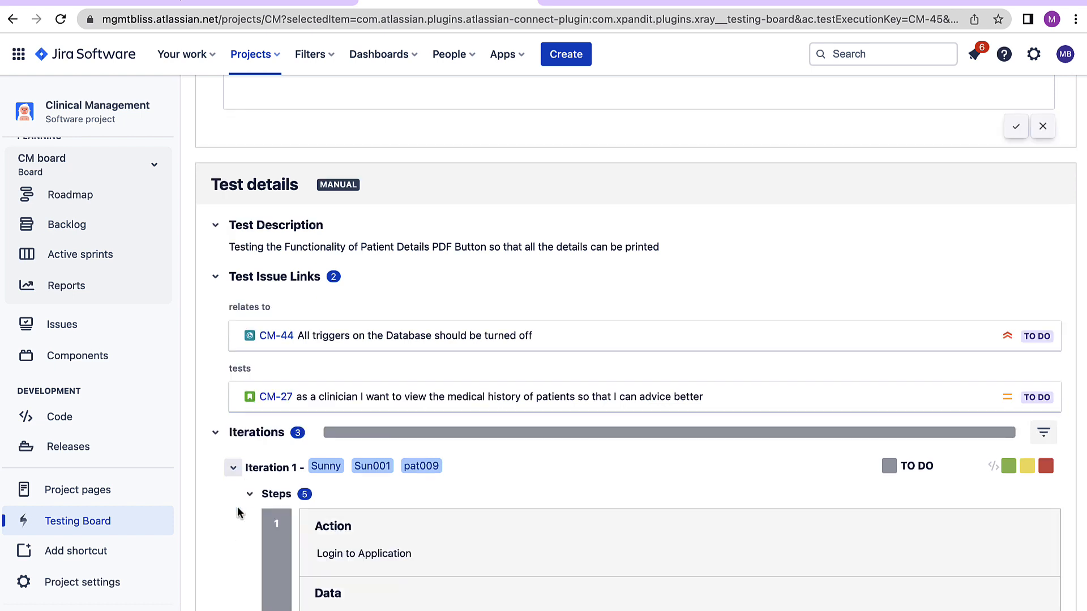
pyautogui.scroll(-3)
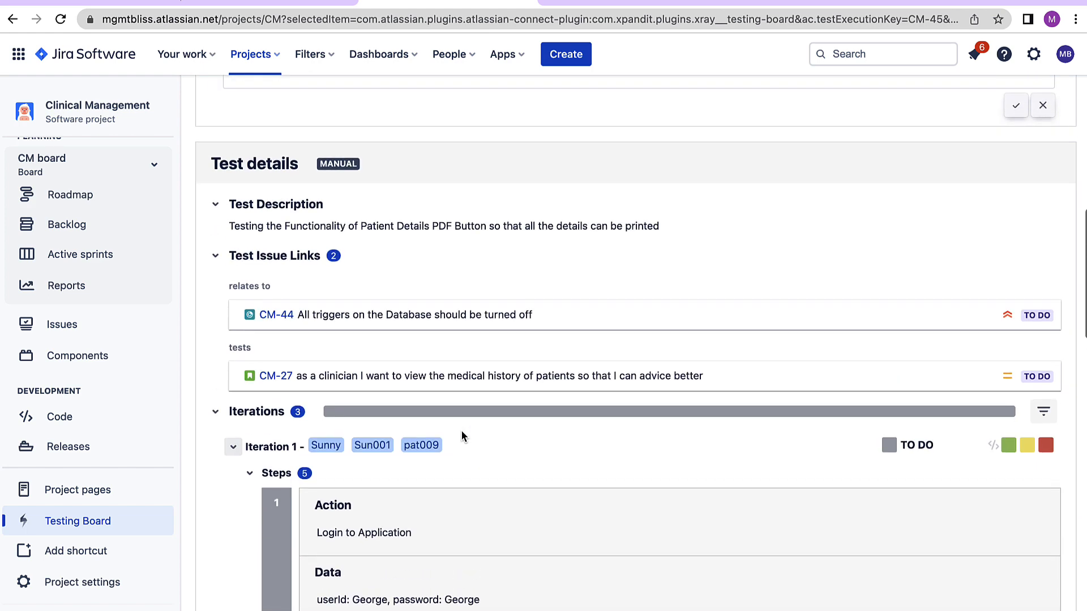
pyautogui.scroll(-3)
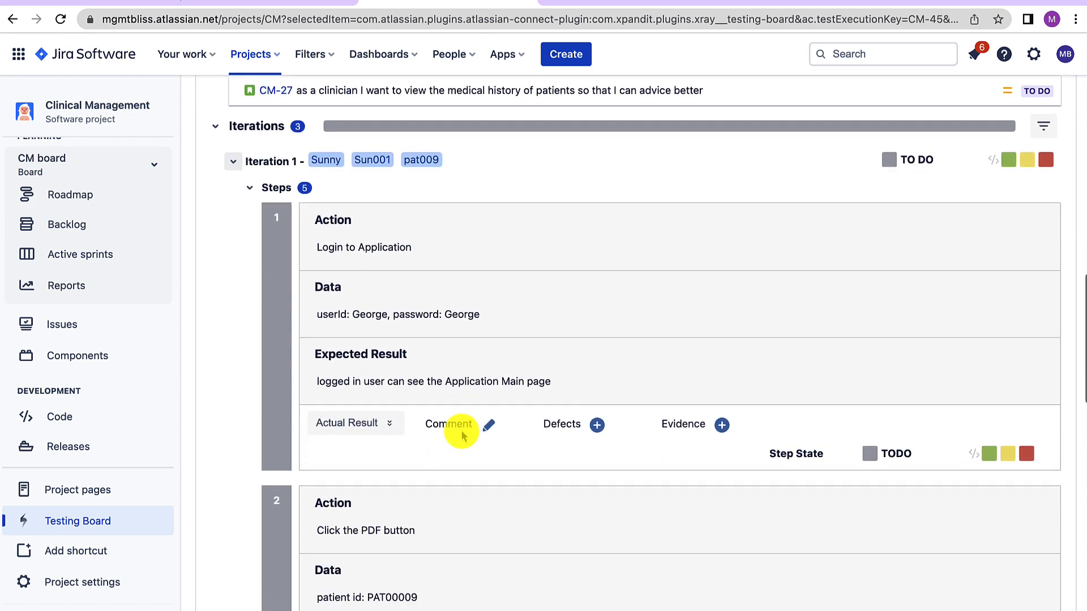
pyautogui.moveTo(489, 428)
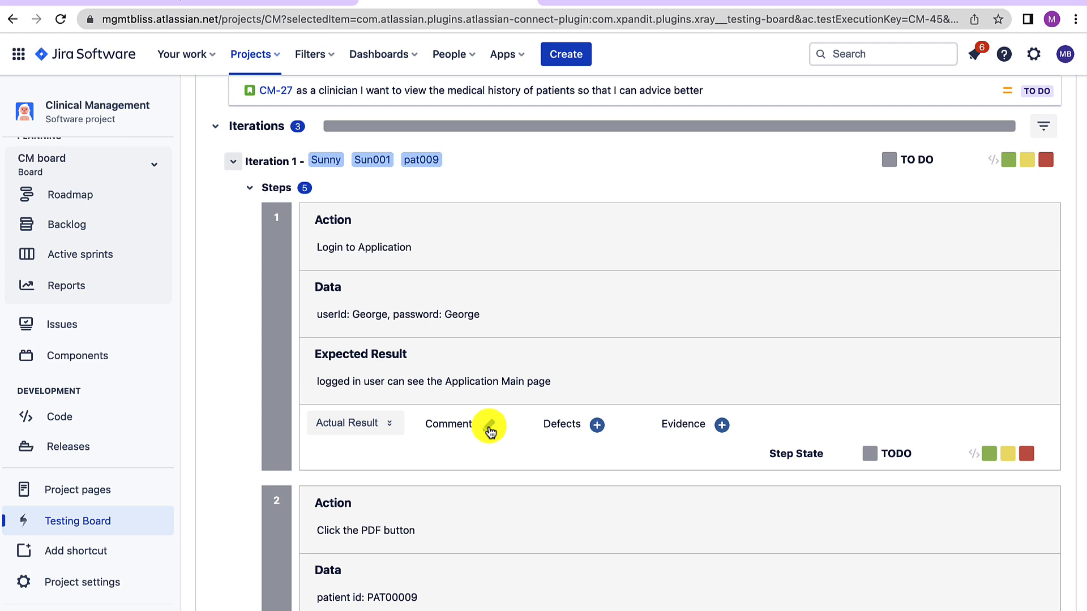
# Give step 1 a comment and a new Bug defect, skip evidence, and mark it Failed.
pyautogui.click(489, 425)
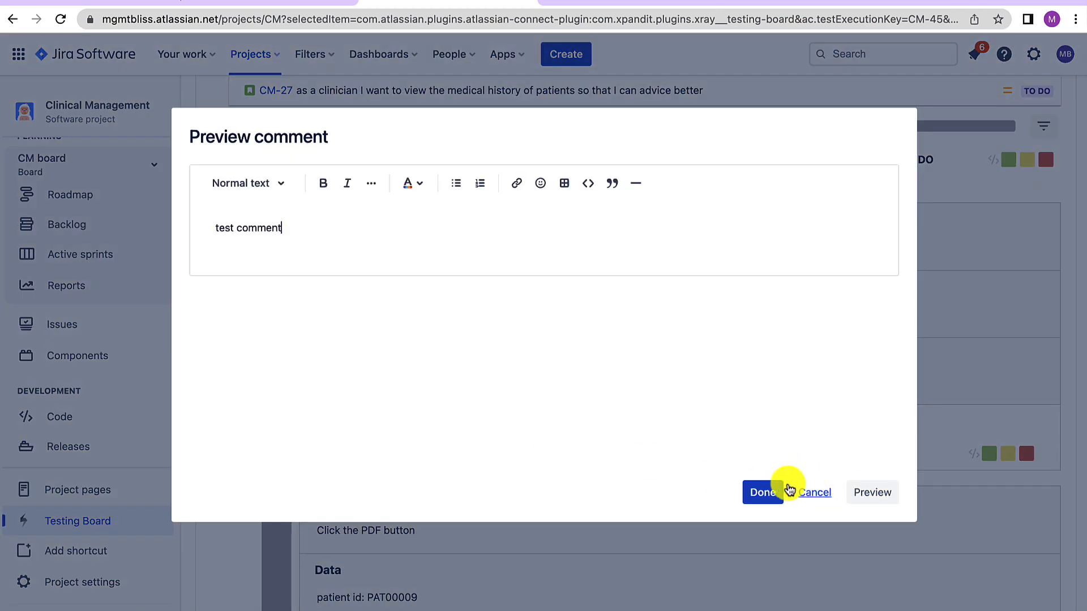
pyautogui.click(763, 492)
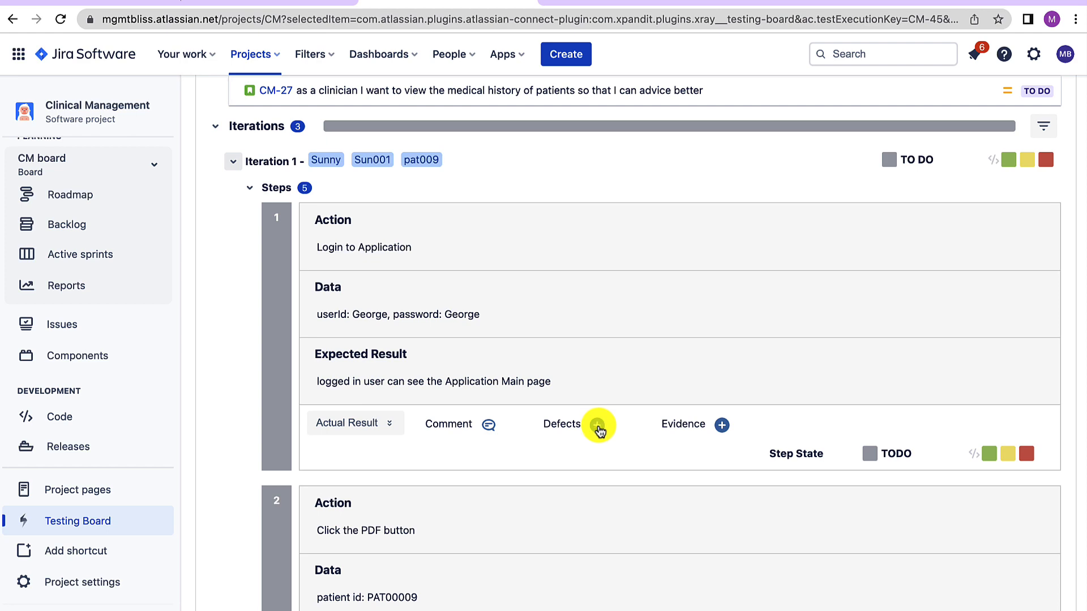
pyautogui.click(597, 425)
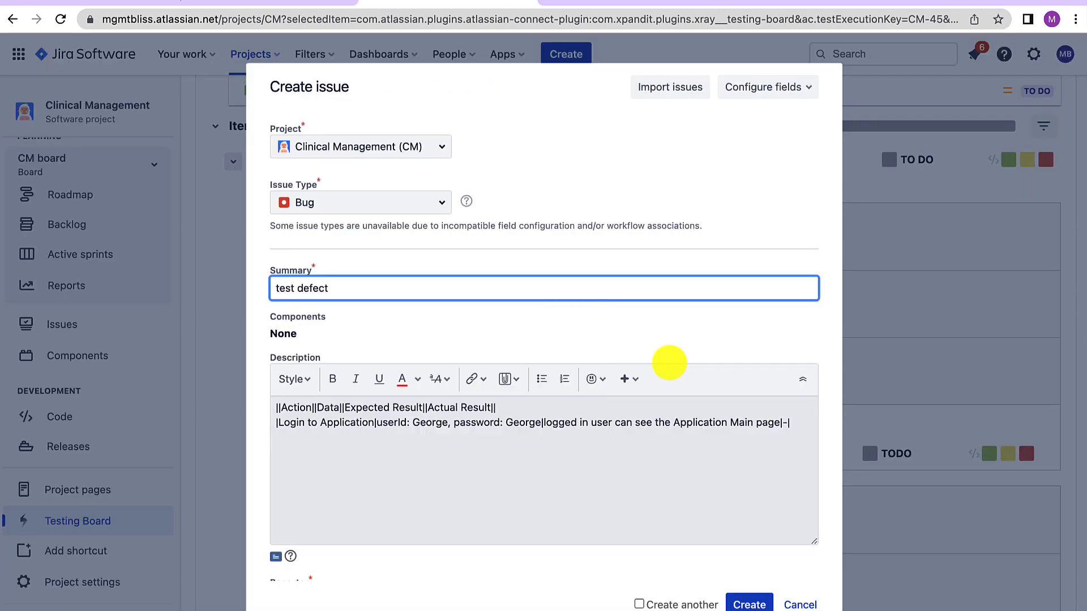
pyautogui.click(719, 487)
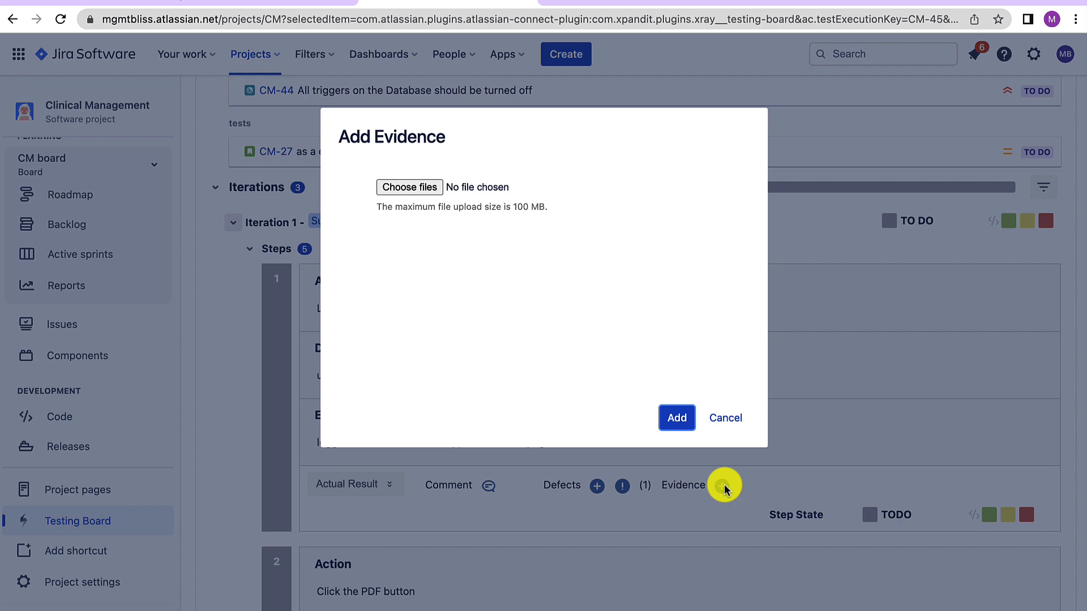
pyautogui.moveTo(726, 424)
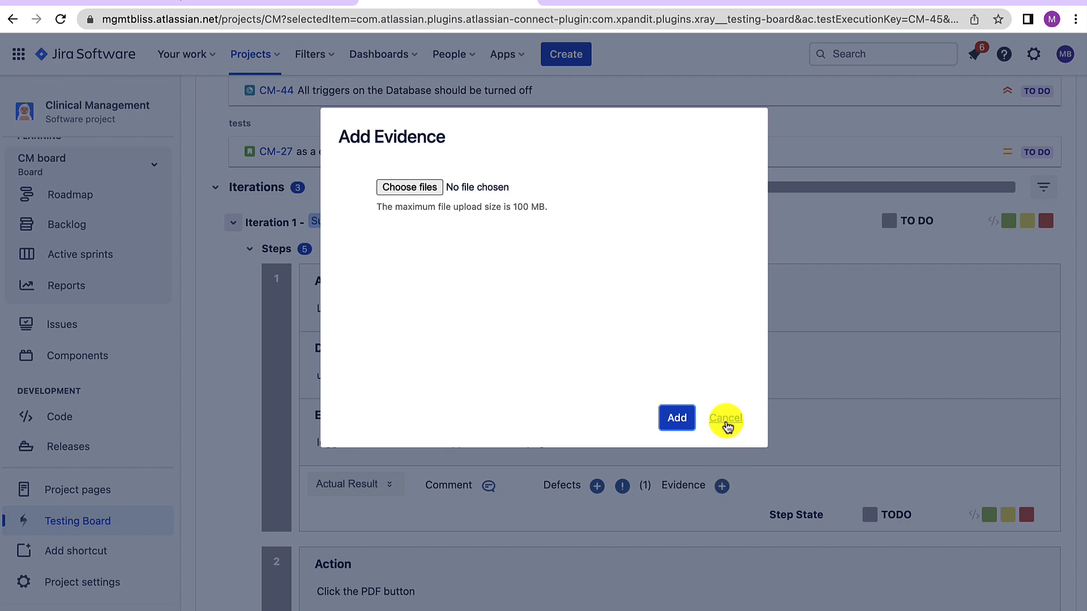
pyautogui.click(727, 421)
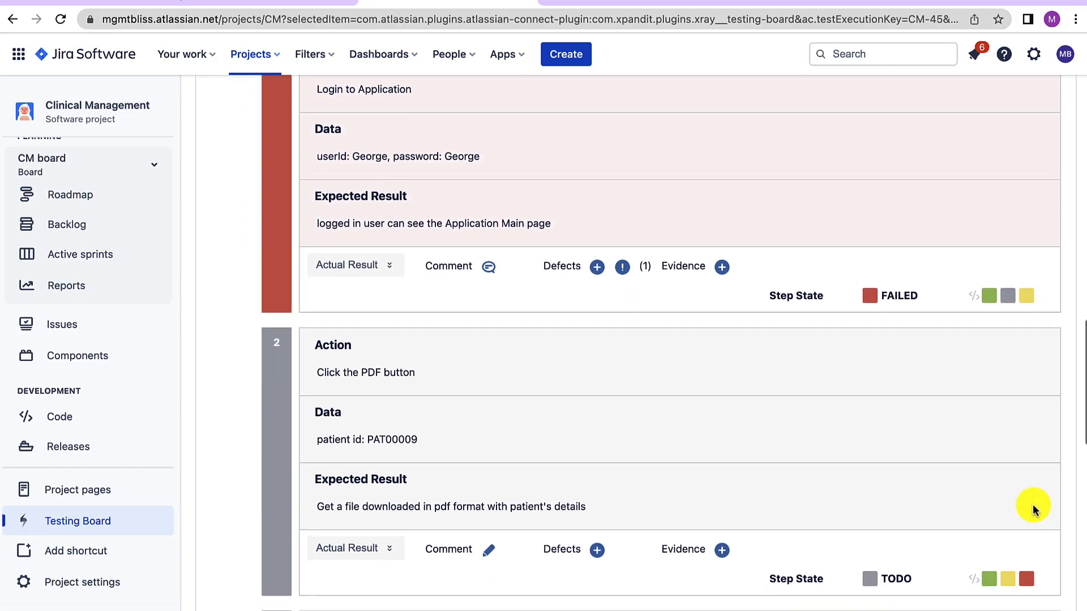
# Collapse Iteration 1 showing Failed beside Iteration 2 Failed and 3 Passed, and review the Activity log.
pyautogui.scroll(-3)
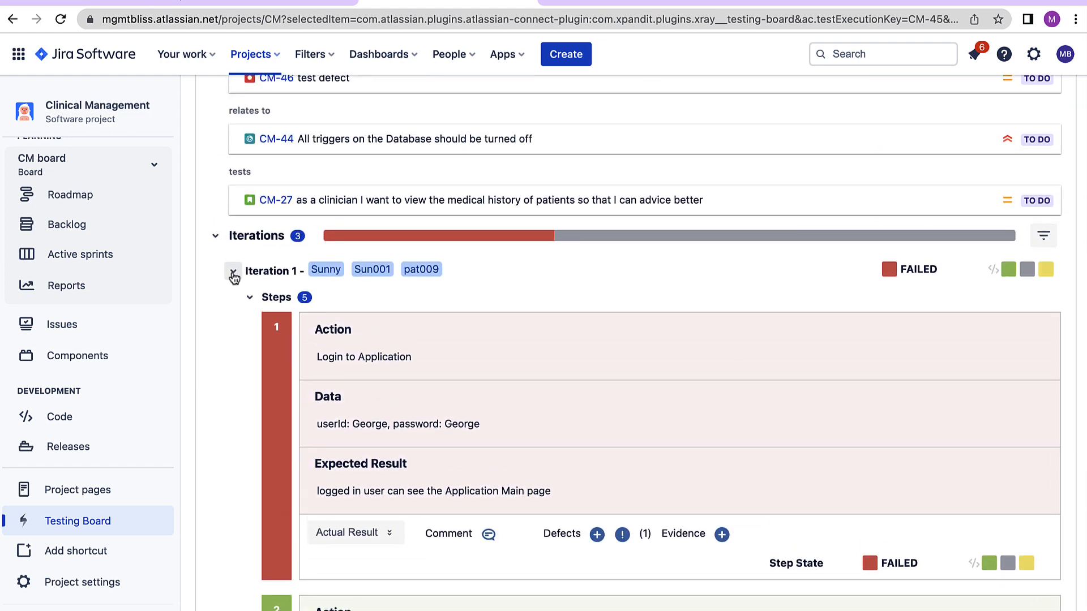
pyautogui.click(233, 272)
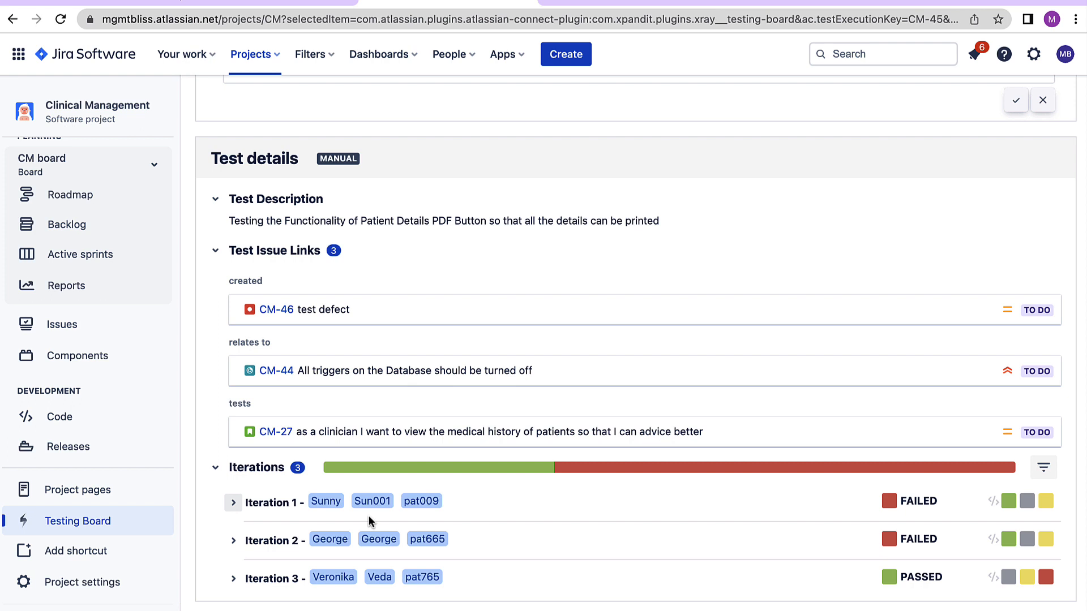
pyautogui.moveTo(540, 471)
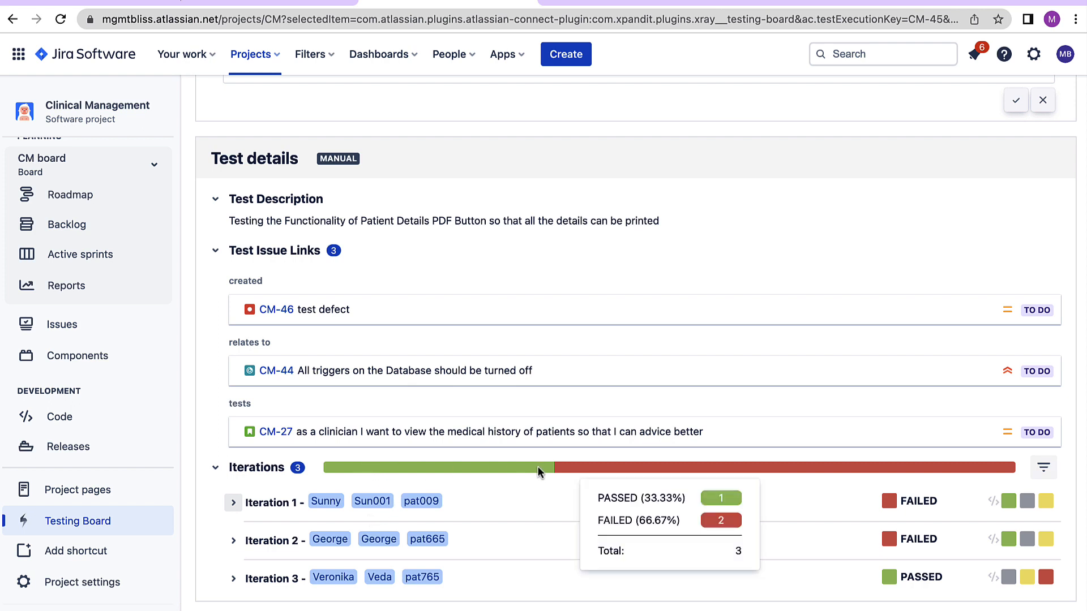
pyautogui.moveTo(598, 470)
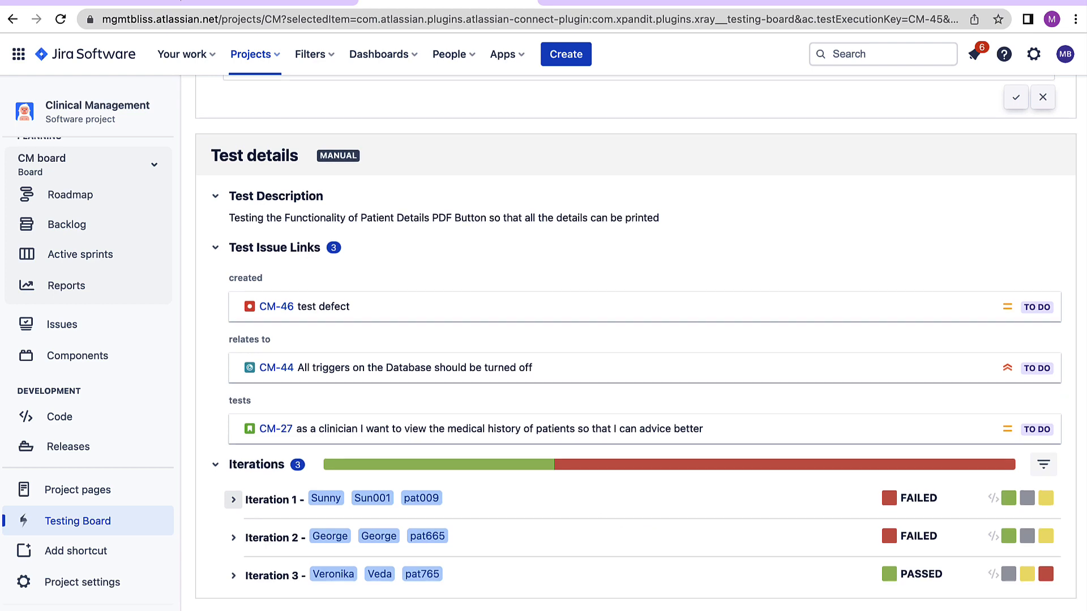
pyautogui.scroll(-3)
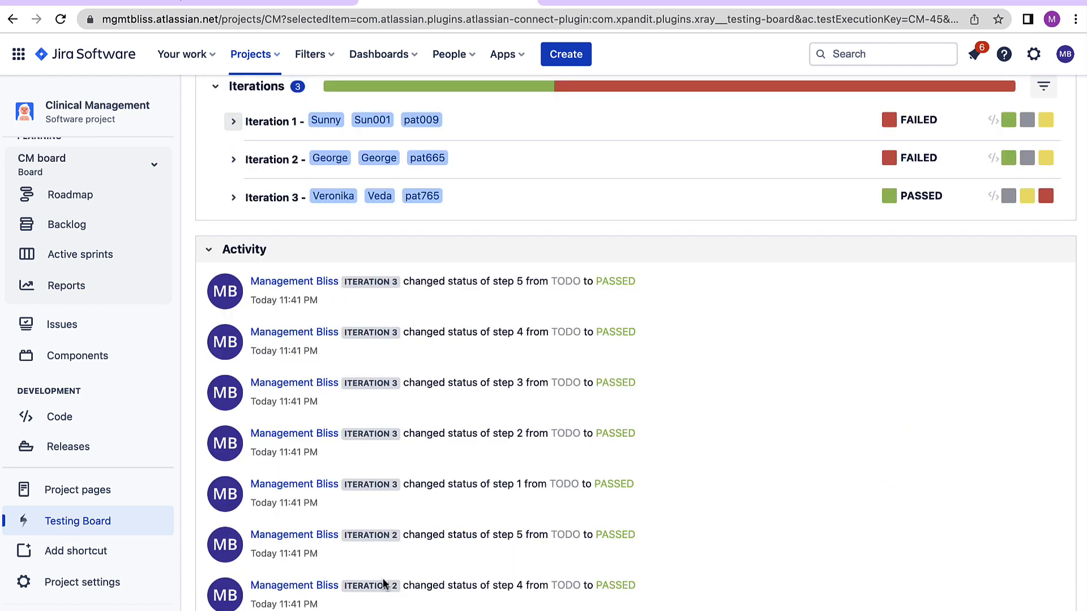